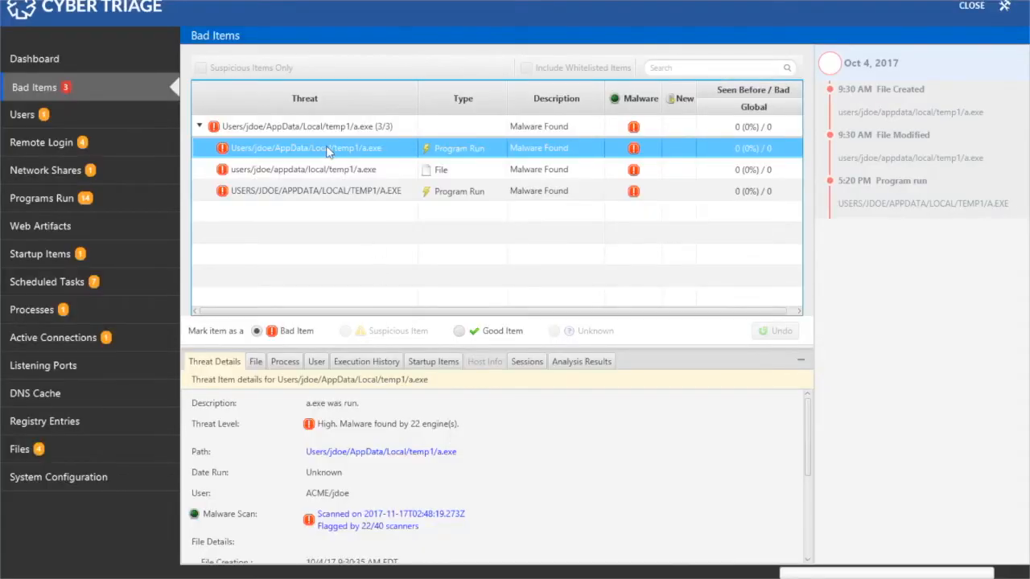
Close the Cyber Triage window after reviewing the flagged malware executable
{"action": "left_click", "coordinate": [960, 11]}
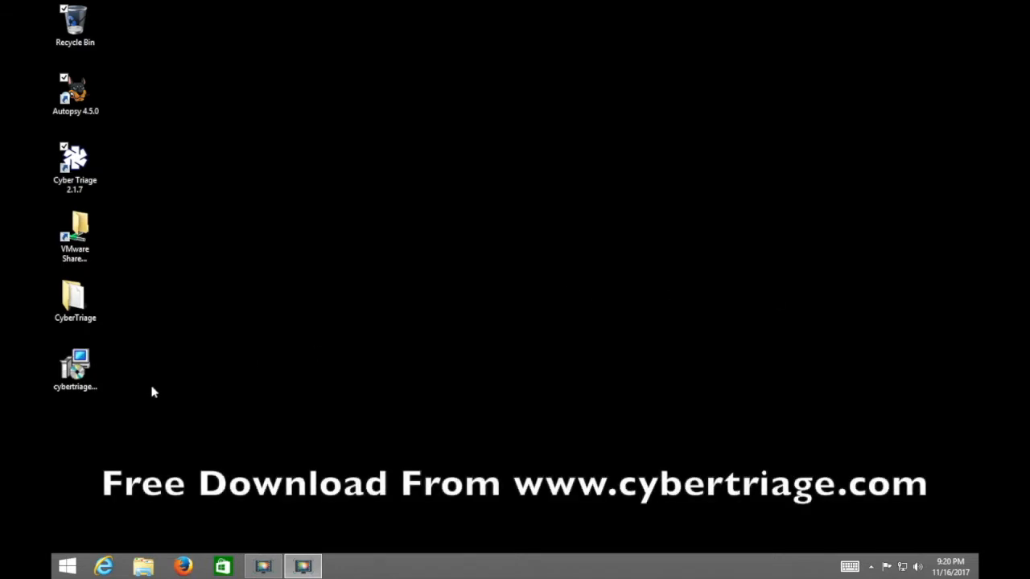
Launch the cybertriage-2.1.7-64bit installer from its desktop icon
{"action": "left_click", "coordinate": [74, 363]}
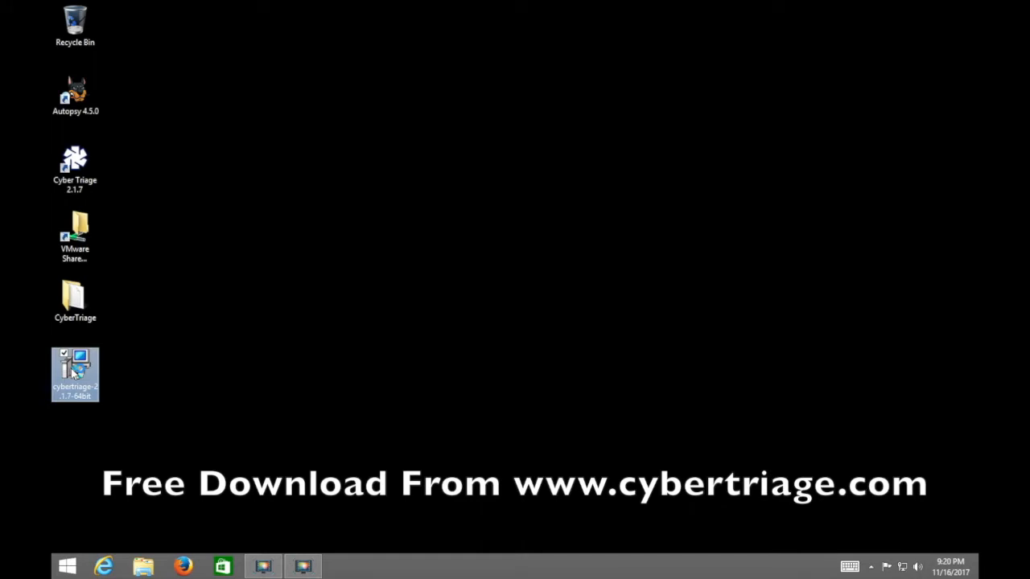
{"action": "double_click", "coordinate": [74, 371]}
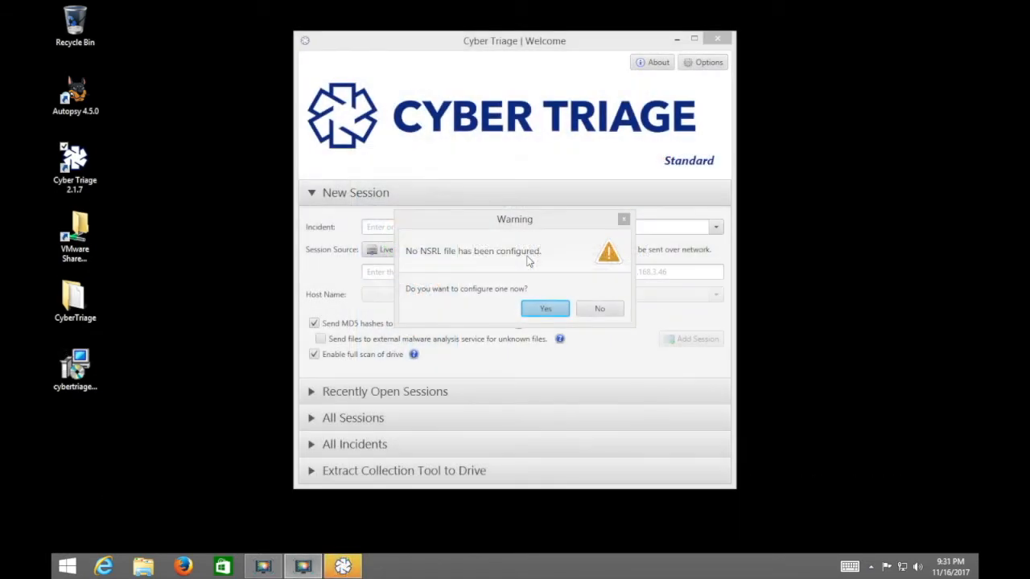
{"action": "mouse_move", "coordinate": [513, 267]}
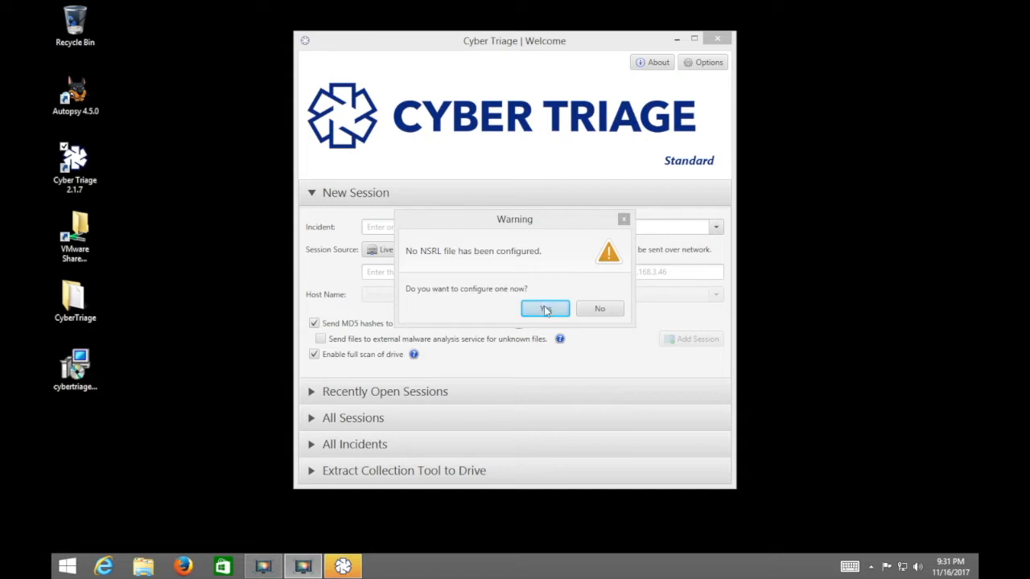
Set the NSRL index file from z:\vmware-share\NSRL-255m-Autopsy to the md5 .idx index
{"action": "left_click", "coordinate": [545, 308]}
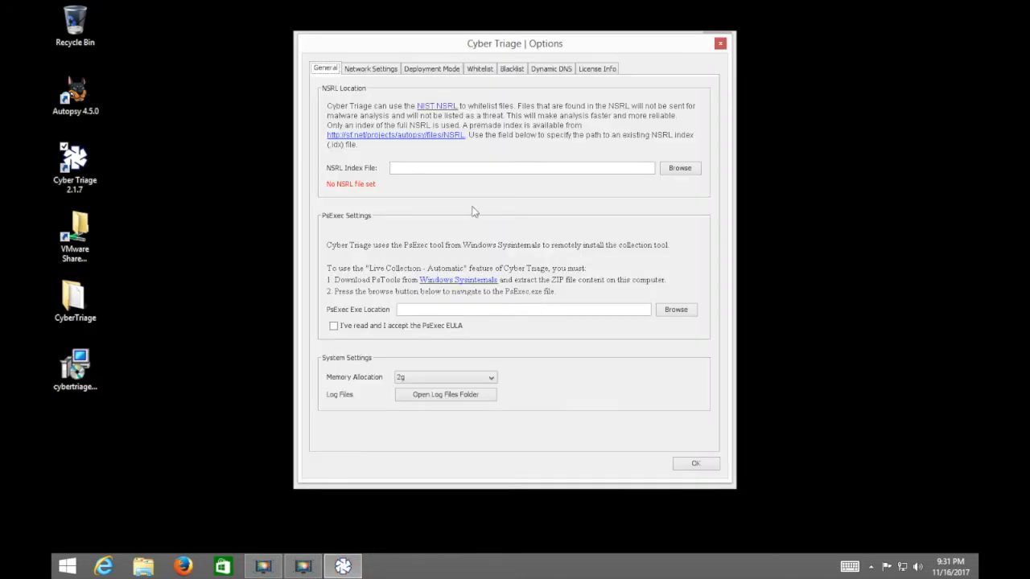
{"action": "mouse_move", "coordinate": [420, 143]}
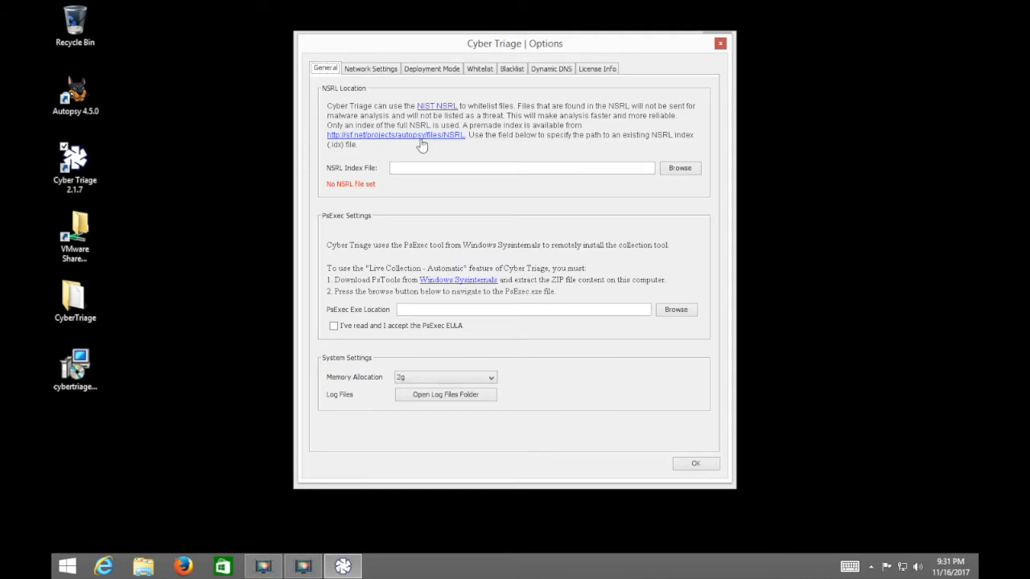
{"action": "mouse_move", "coordinate": [669, 167]}
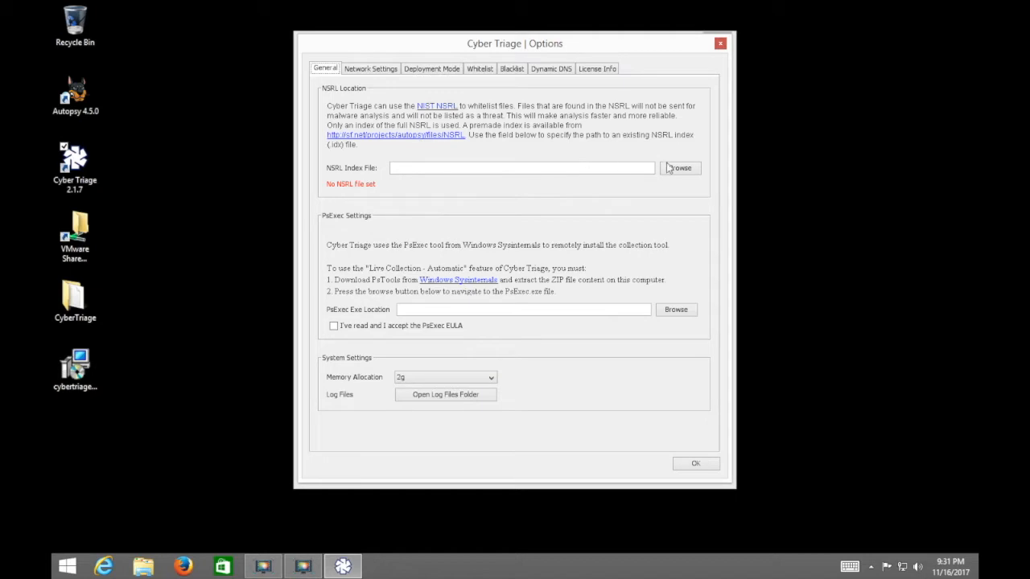
{"action": "left_click", "coordinate": [681, 169]}
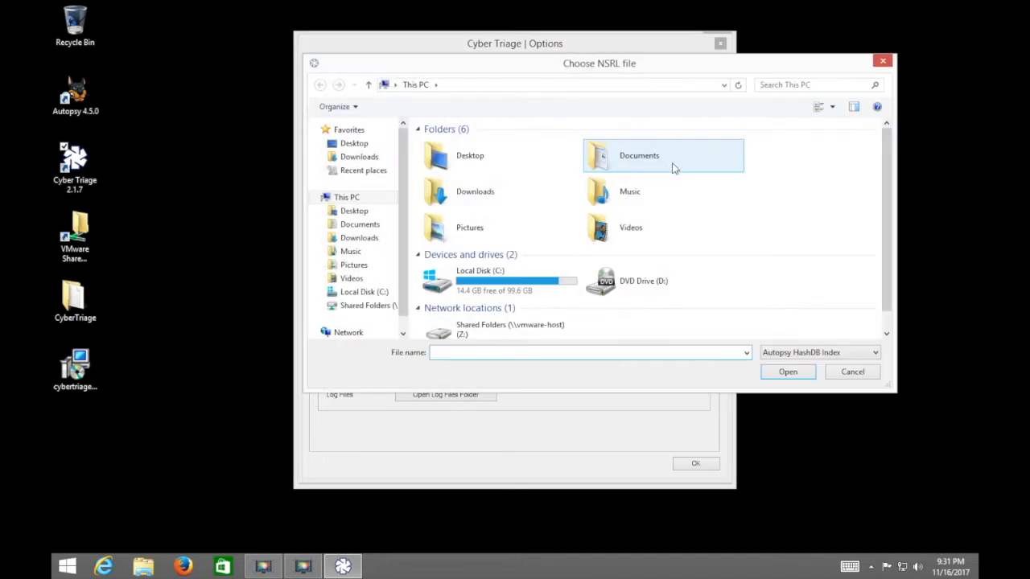
{"action": "type", "text": "z:\\vmware-share\\NSRL-255m-Autopsy"}
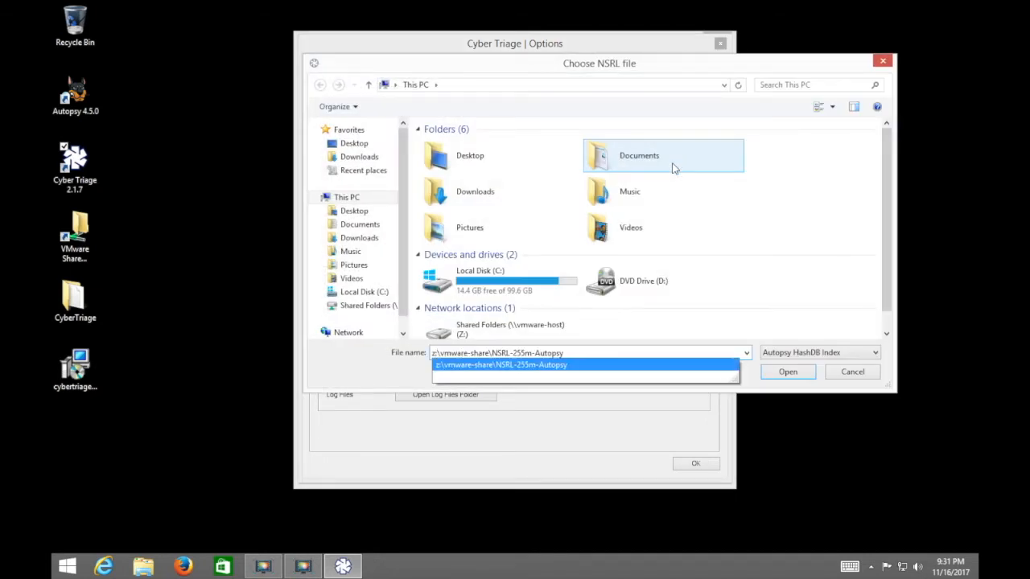
{"action": "left_click", "coordinate": [787, 371]}
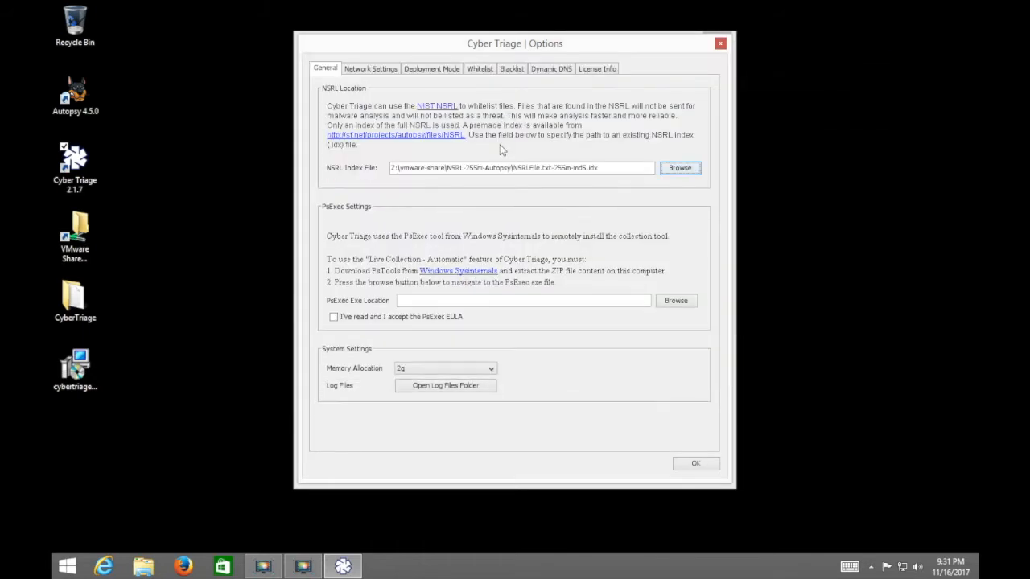
{"action": "mouse_move", "coordinate": [400, 240]}
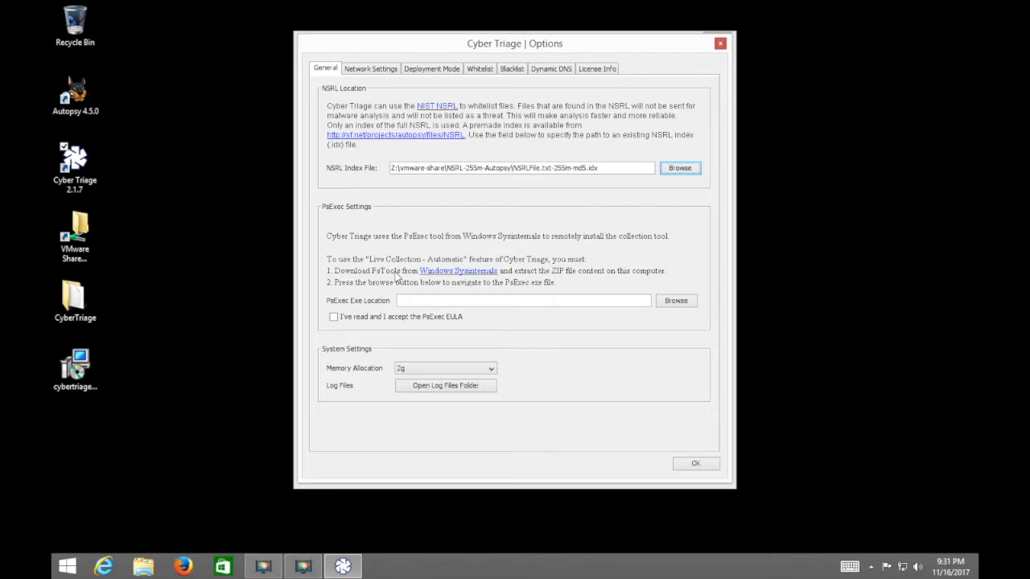
{"action": "mouse_move", "coordinate": [432, 278]}
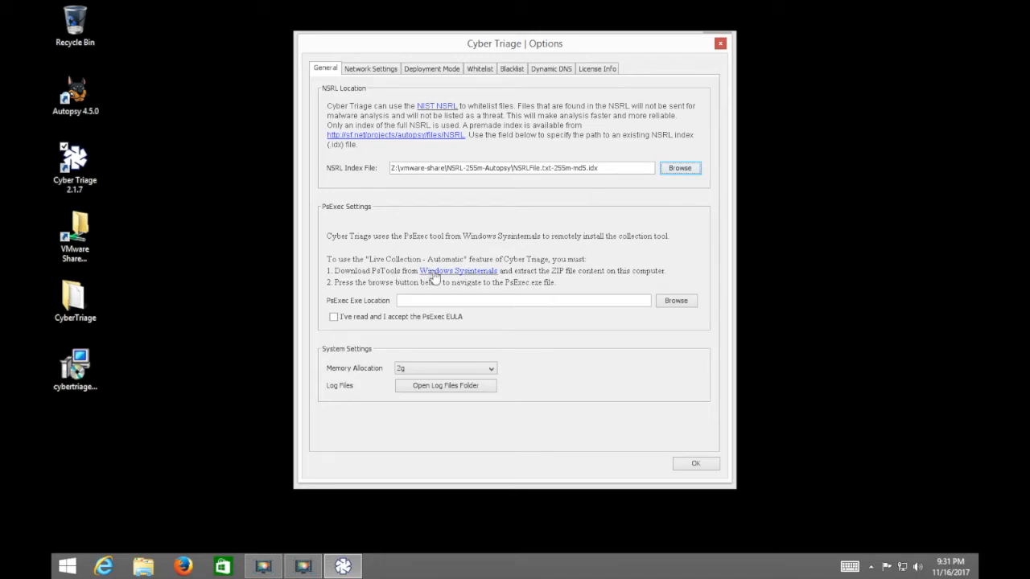
Set C:\PSTools\PsExec.exe as the PsExec location with its EULA accepted
{"action": "left_click", "coordinate": [676, 300]}
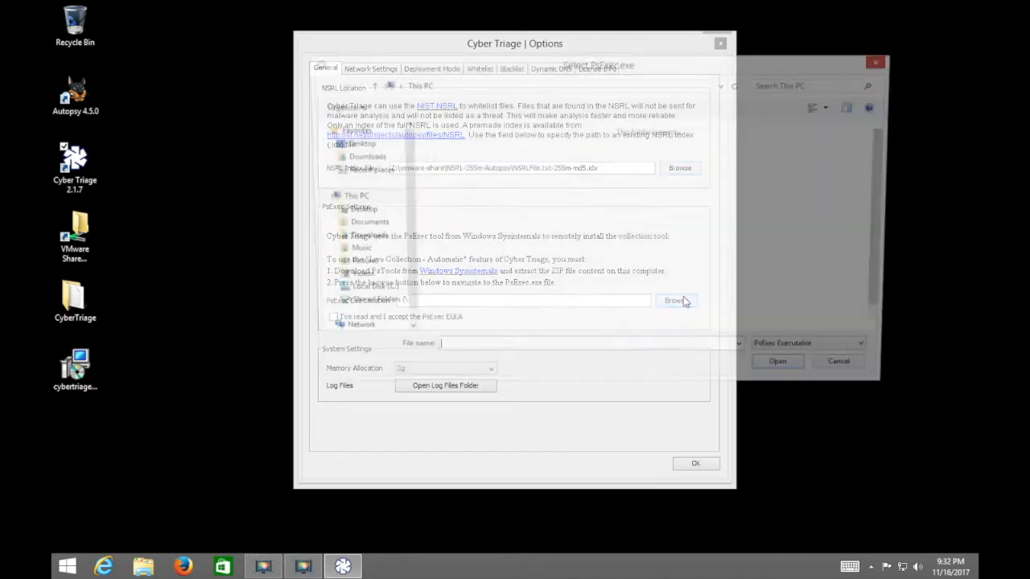
{"action": "type", "text": "c:\\pst"}
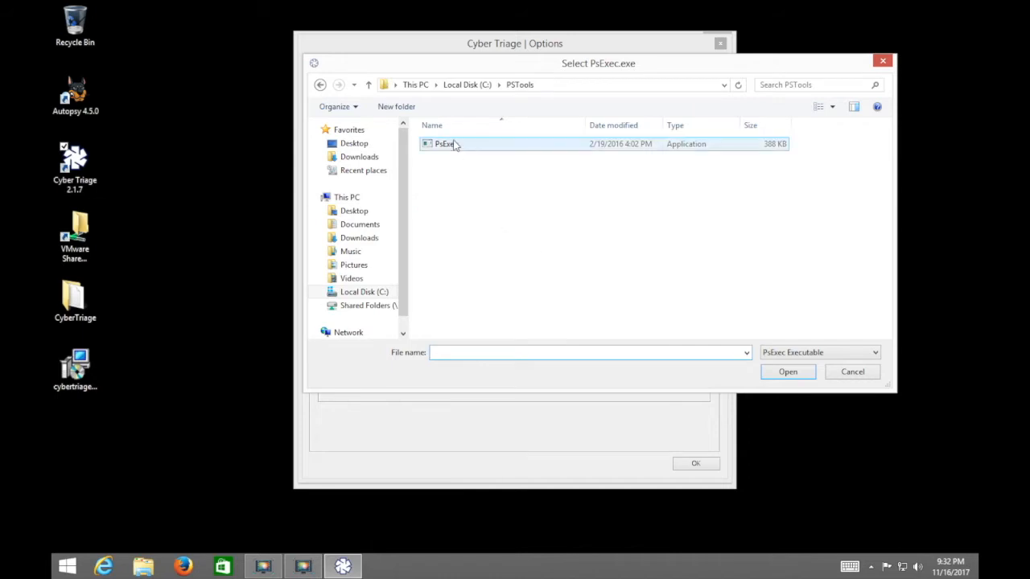
{"action": "double_click", "coordinate": [438, 143]}
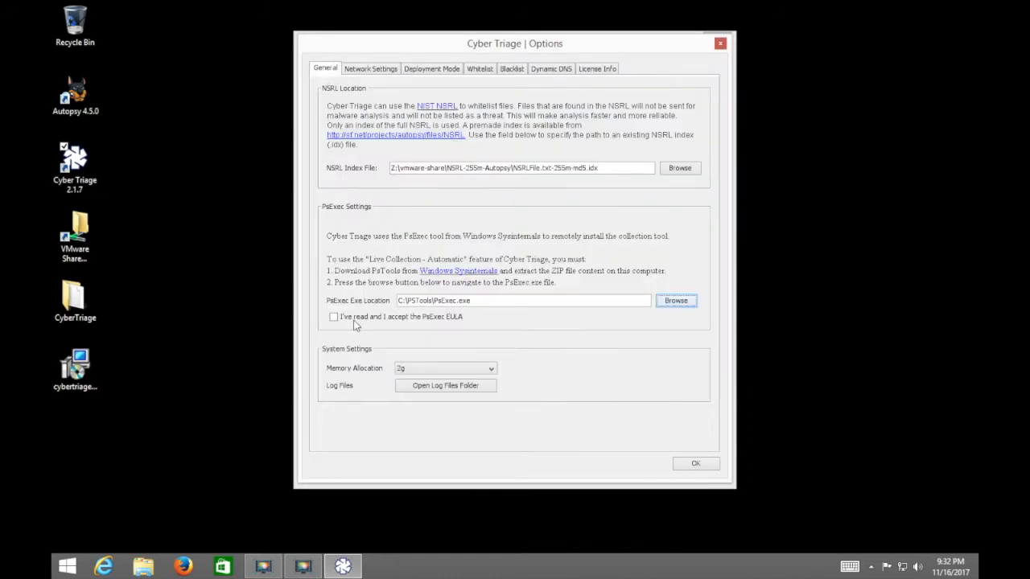
{"action": "left_click", "coordinate": [333, 317]}
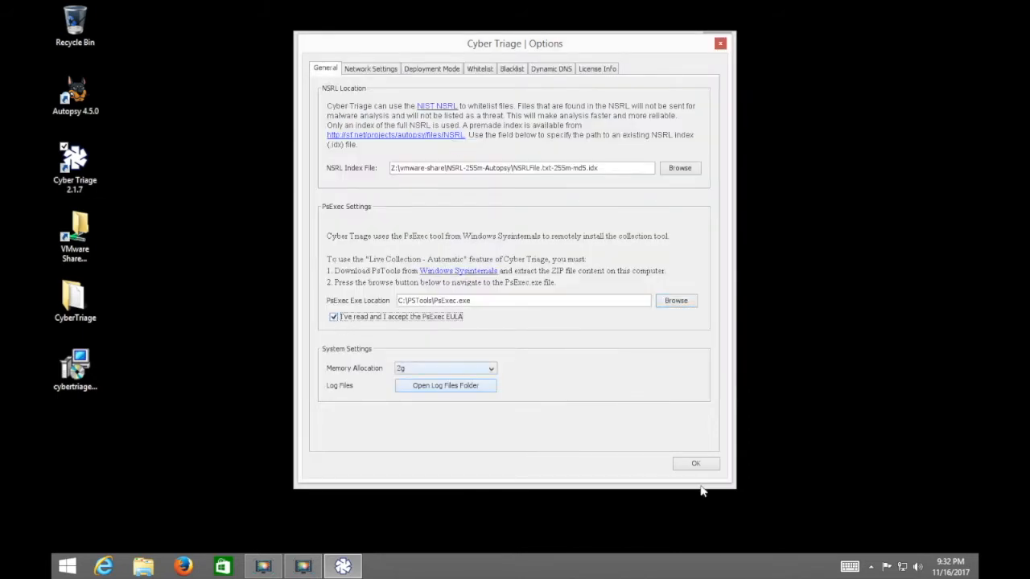
{"action": "left_click", "coordinate": [696, 463]}
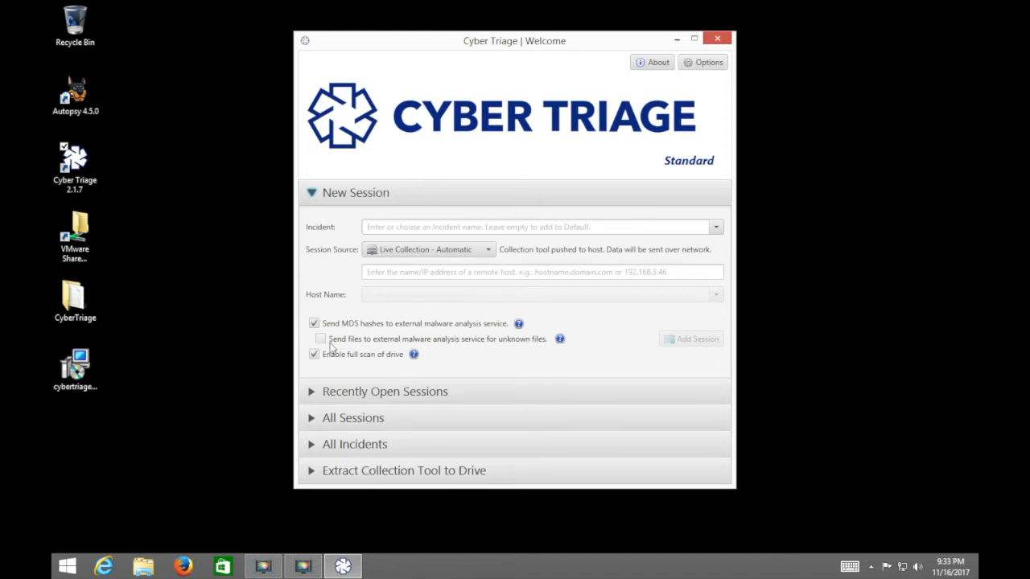
{"action": "mouse_move", "coordinate": [317, 361]}
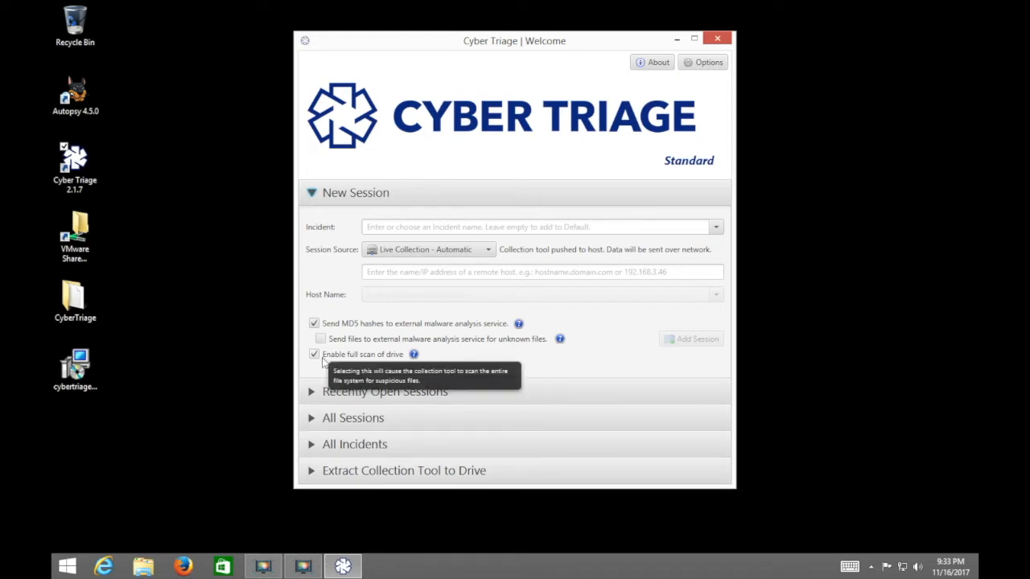
{"action": "mouse_move", "coordinate": [456, 276]}
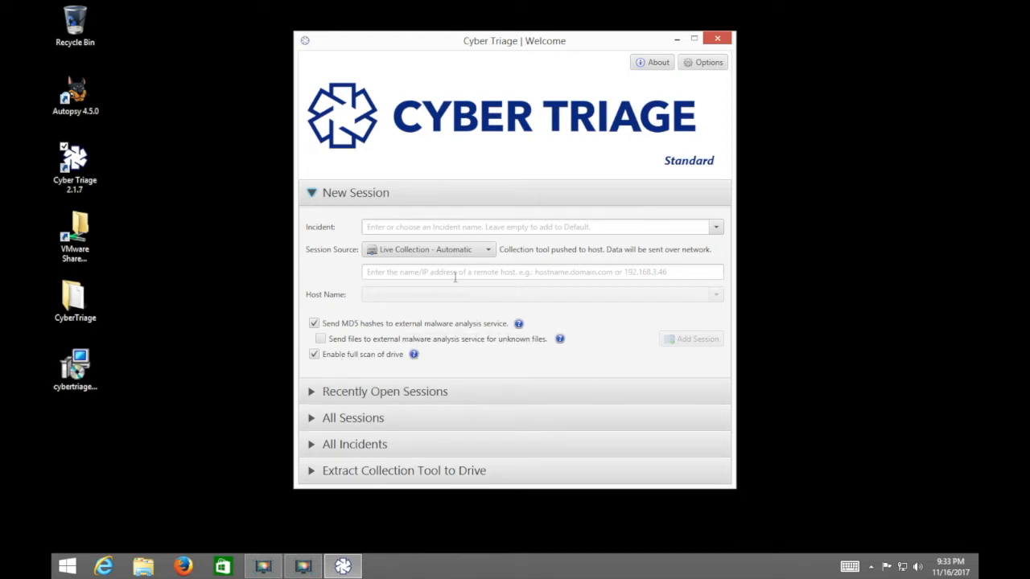
{"action": "mouse_move", "coordinate": [484, 262]}
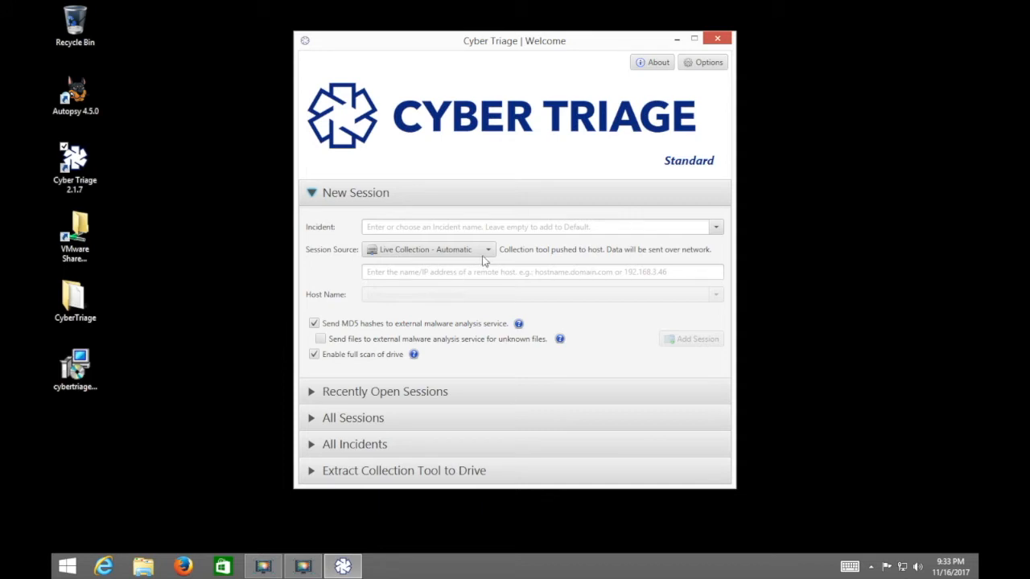
{"action": "mouse_move", "coordinate": [485, 261]}
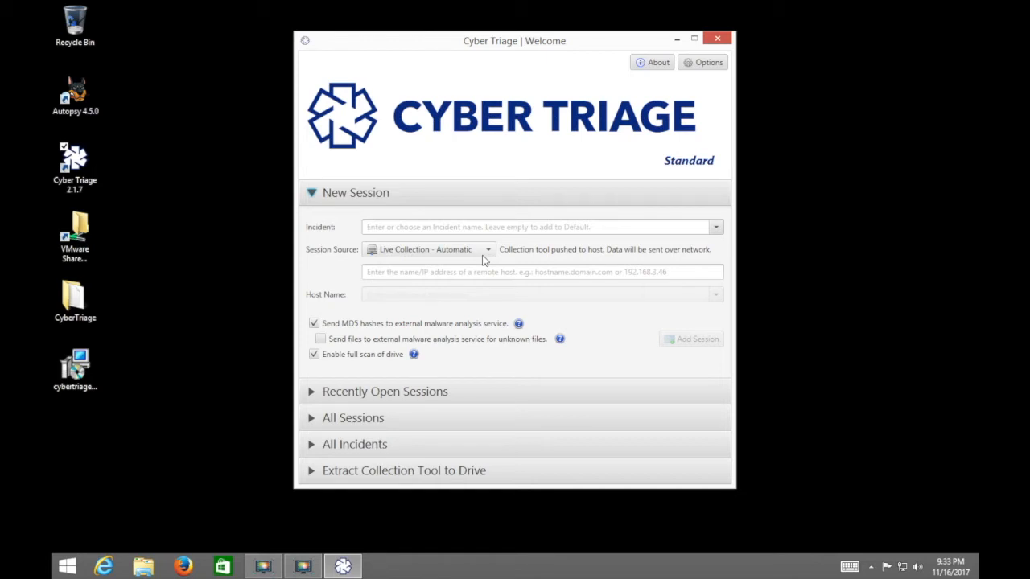
Add a collection session targeting remote host host1
{"action": "left_click", "coordinate": [542, 272]}
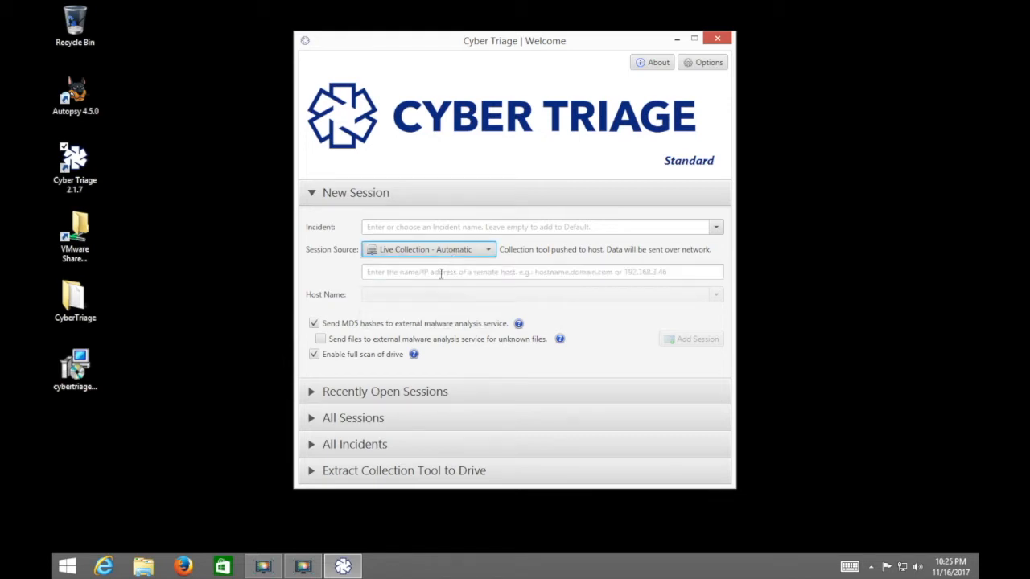
{"action": "type", "text": "host1"}
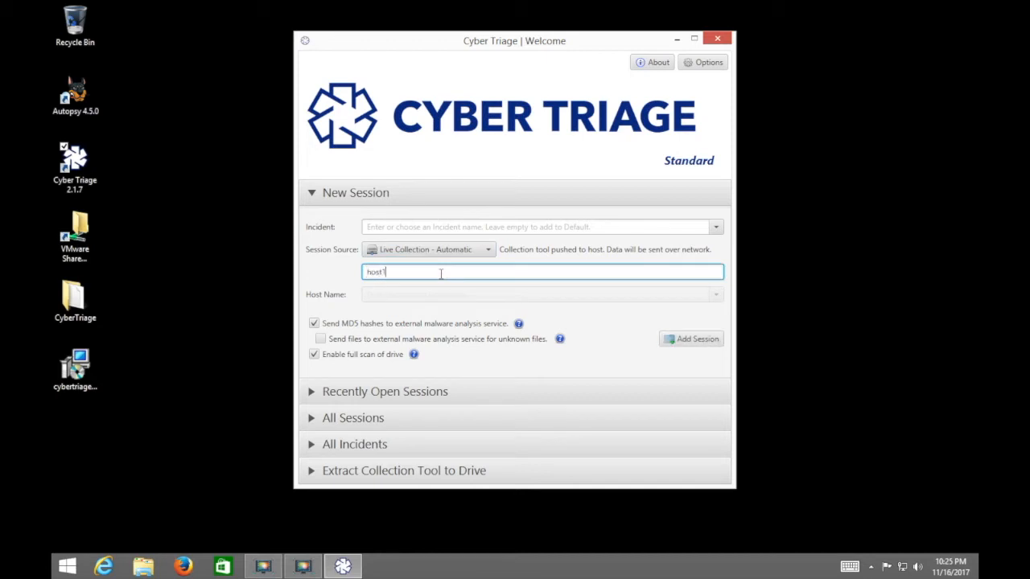
{"action": "left_click", "coordinate": [692, 339]}
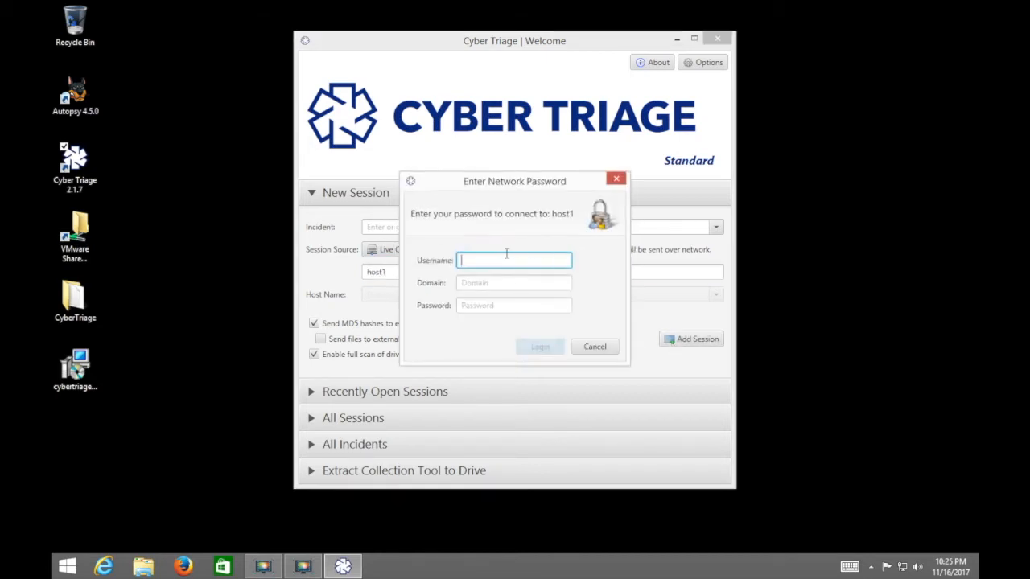
Log in to host1 as user jdoe in domain ACME with the password
{"action": "type", "text": "jdoe"}
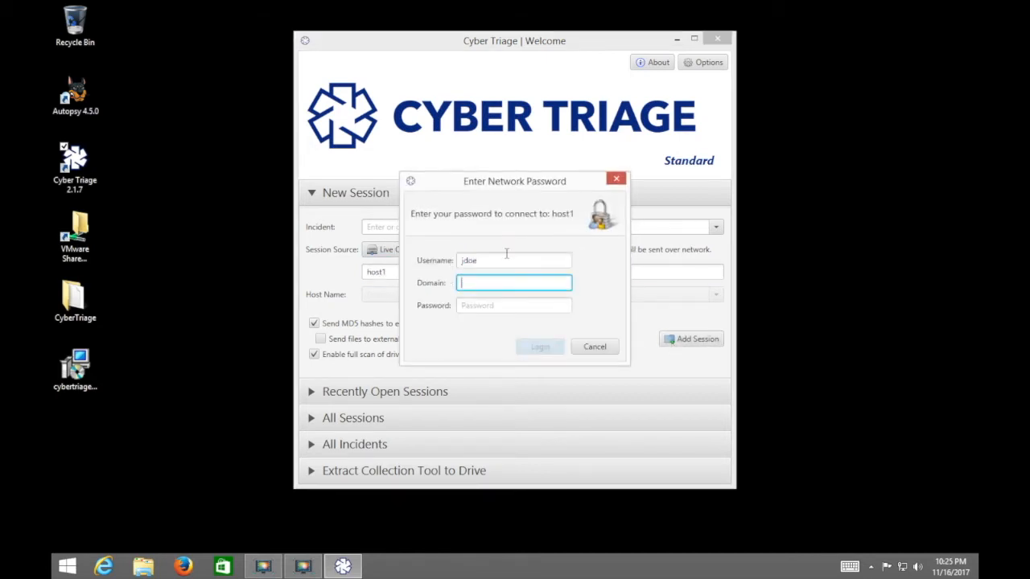
{"action": "type", "text": "ACME"}
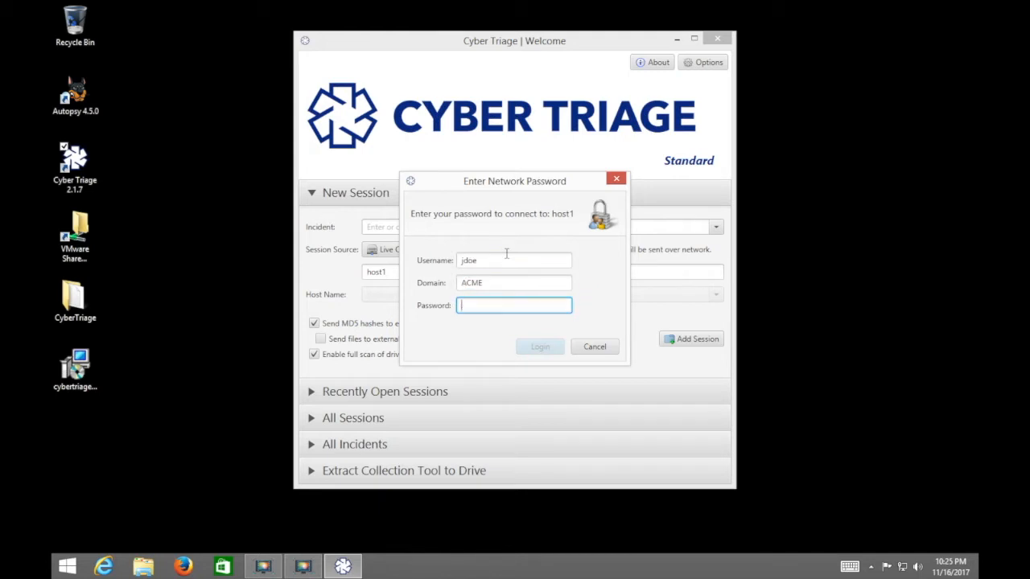
{"action": "type", "text": "••••••"}
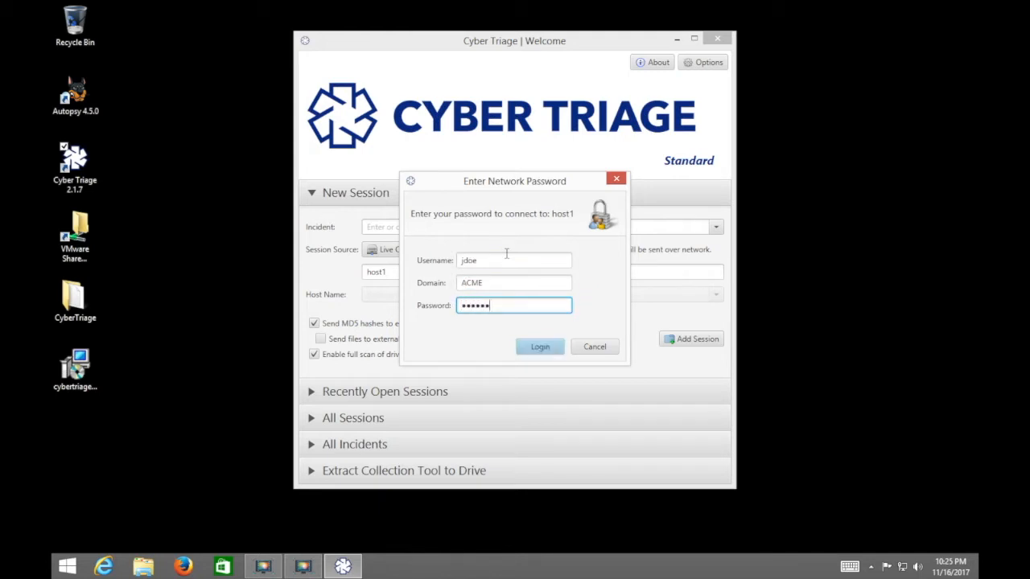
{"action": "type", "text": "••"}
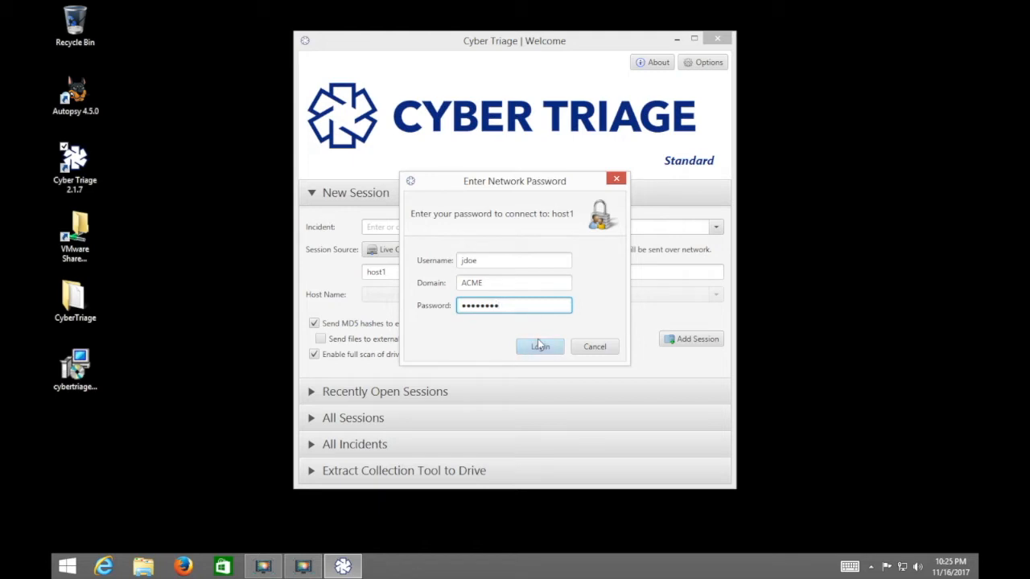
{"action": "mouse_move", "coordinate": [539, 346]}
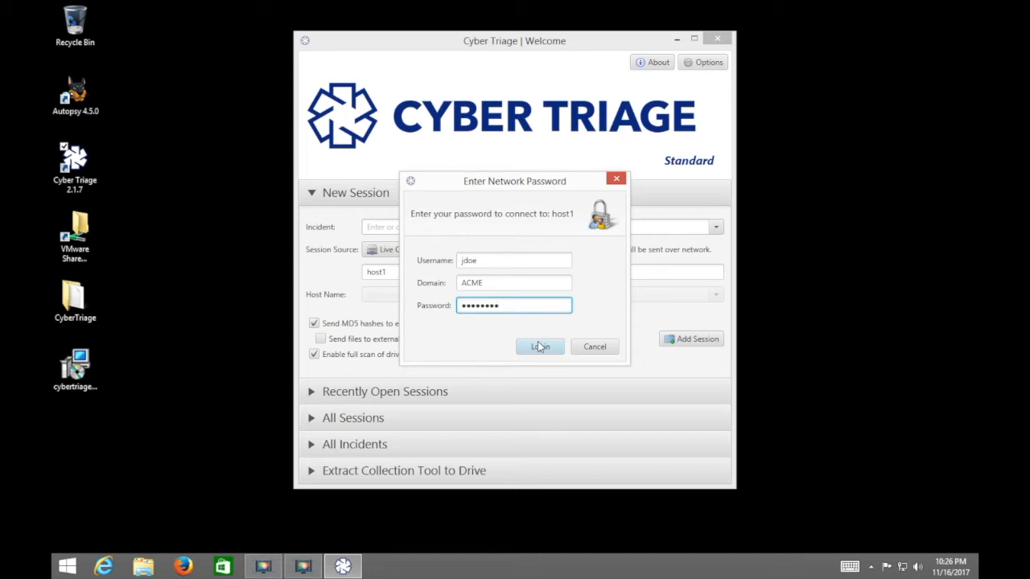
{"action": "left_click", "coordinate": [539, 347]}
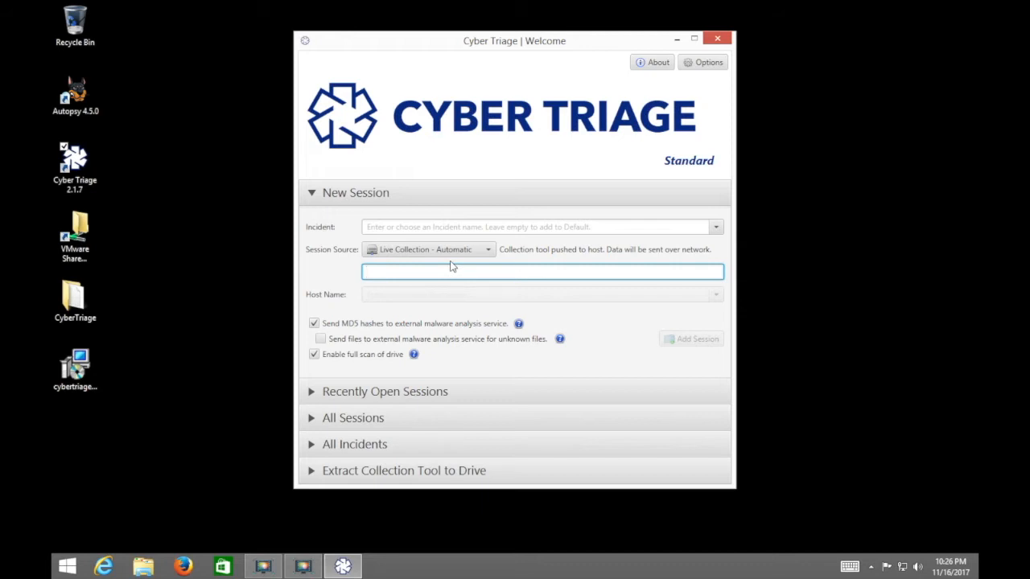
{"action": "mouse_move", "coordinate": [318, 476]}
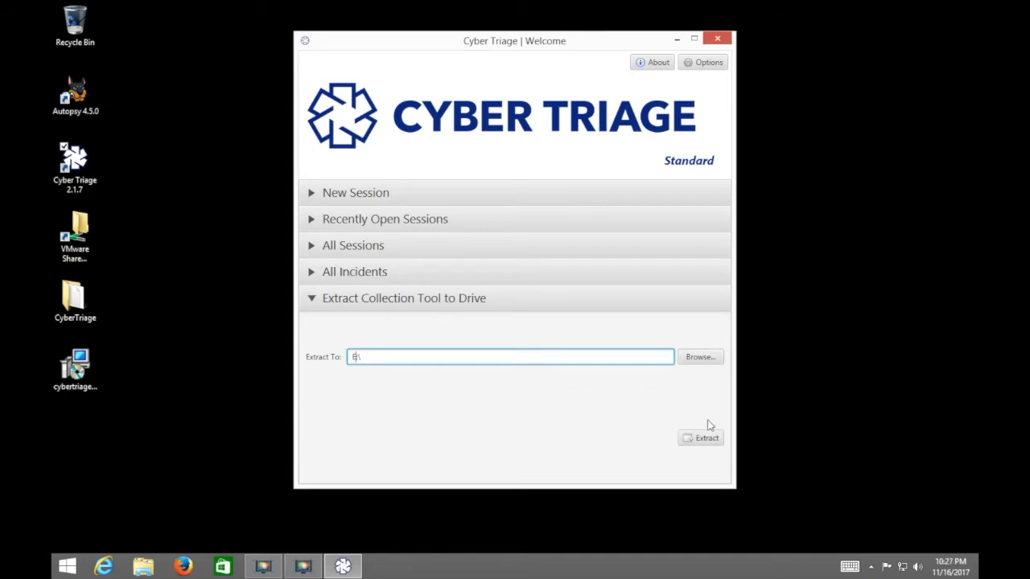
Extract the collection tool to the removable drive E:\
{"action": "left_click", "coordinate": [701, 437]}
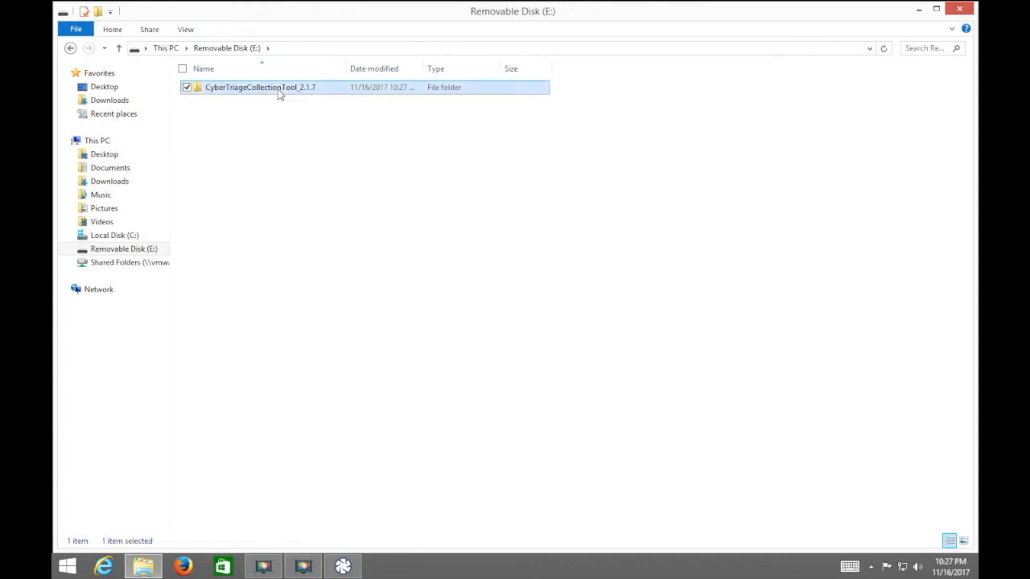
Open the CyberTriageCollectionTool_2.1.7 folder on Removable Disk (E:)
{"action": "double_click", "coordinate": [257, 87]}
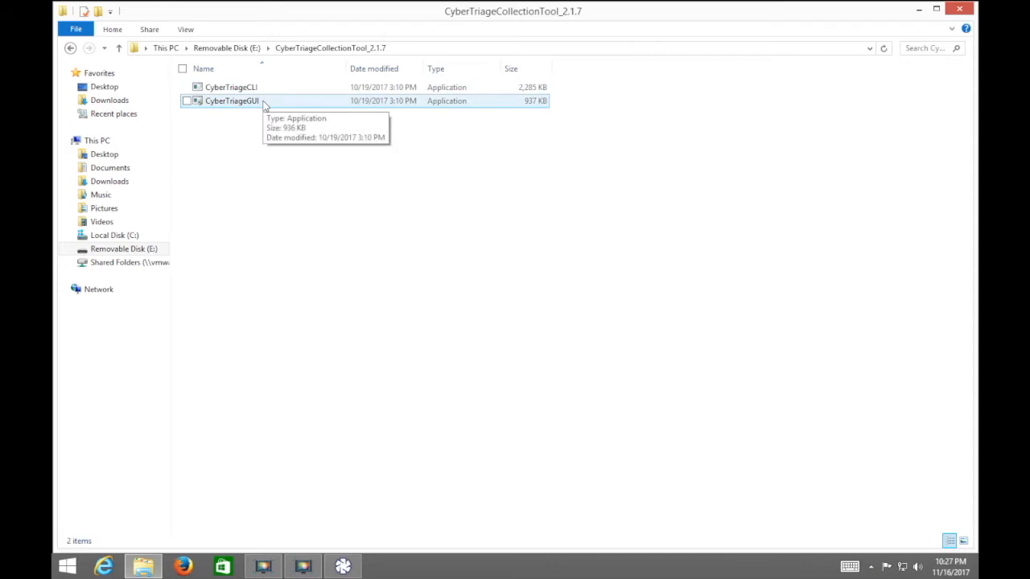
{"action": "mouse_move", "coordinate": [259, 105]}
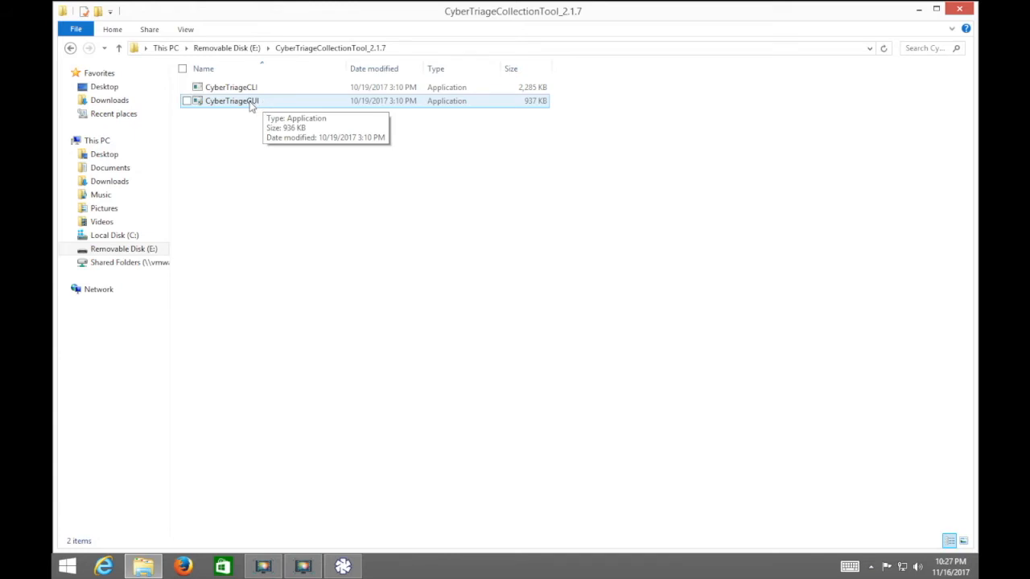
Launch the CyberTriageGUI collection tool from the extracted folder
{"action": "double_click", "coordinate": [232, 100]}
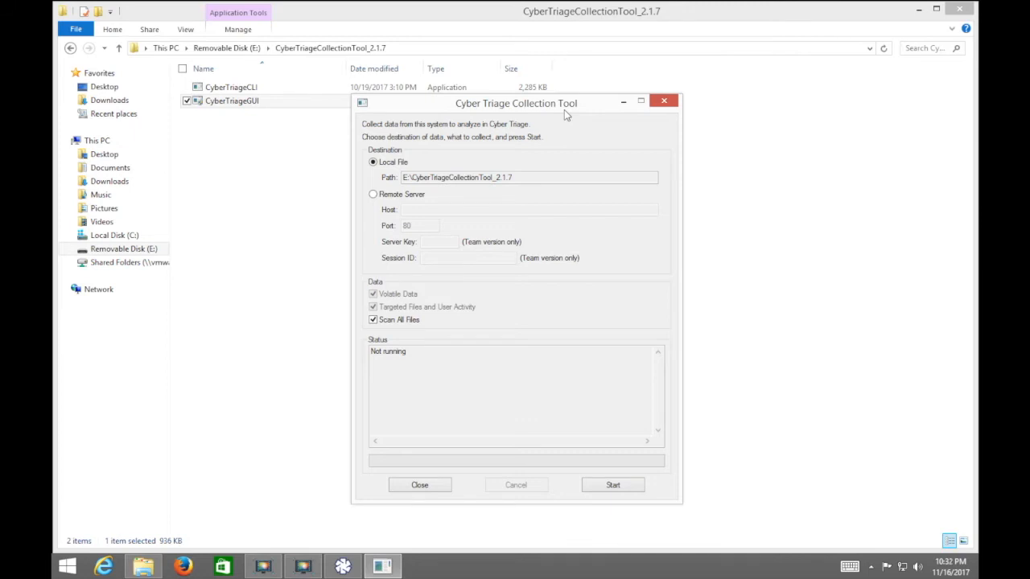
{"action": "mouse_move", "coordinate": [388, 162]}
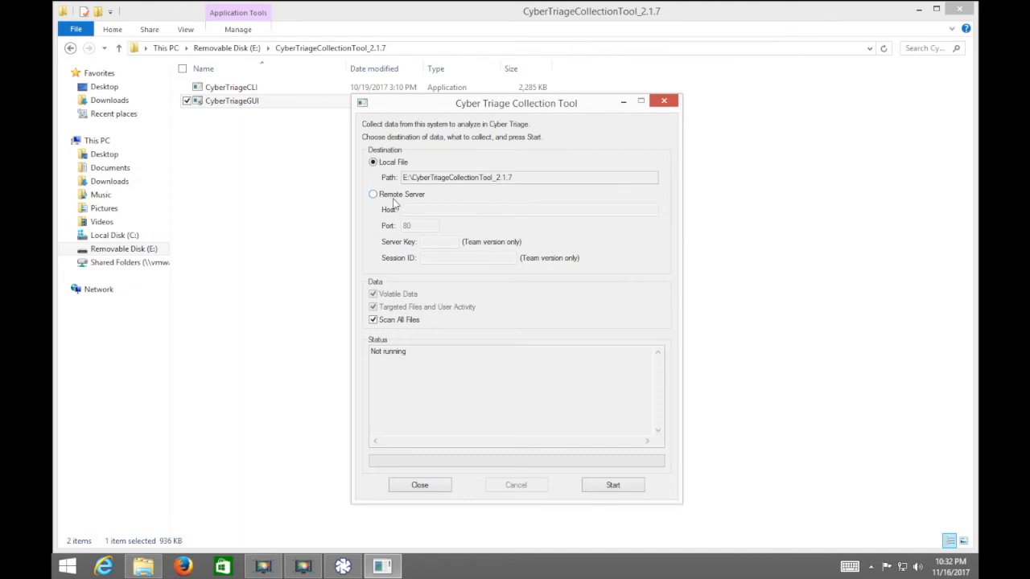
{"action": "mouse_move", "coordinate": [621, 485]}
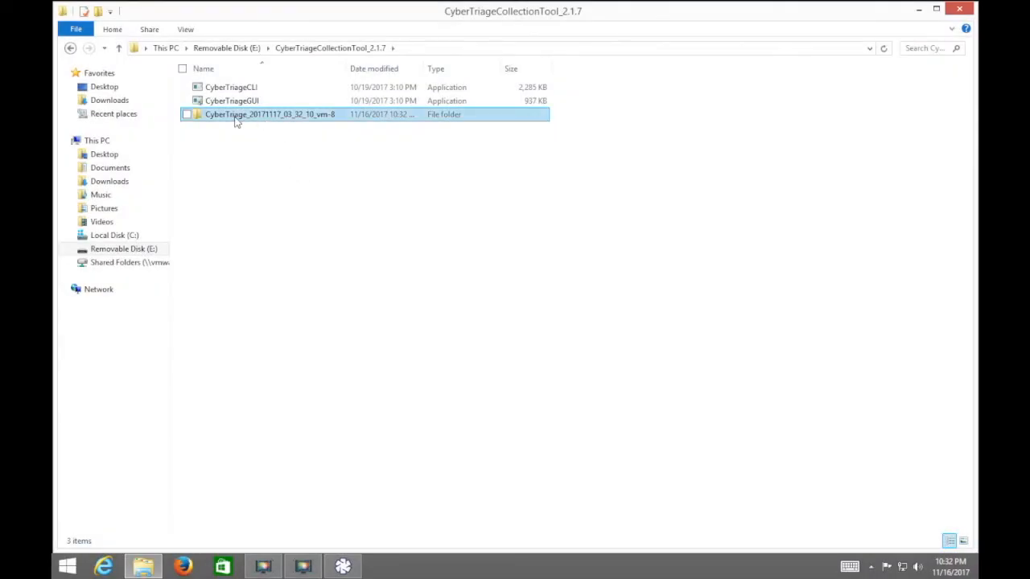
{"action": "mouse_move", "coordinate": [238, 124]}
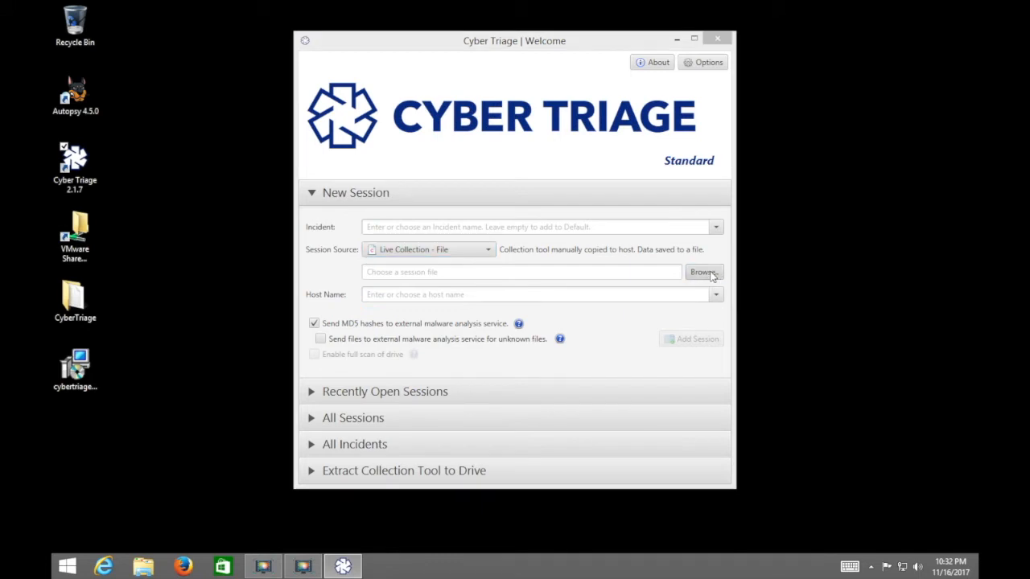
Import cttout.json from the collection output folder as a session for host1
{"action": "left_click", "coordinate": [703, 272]}
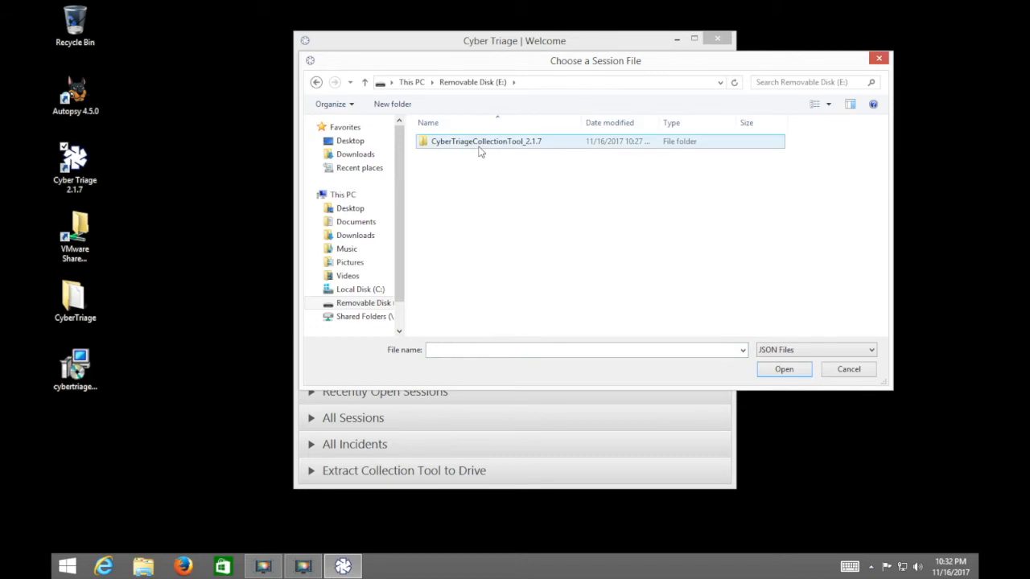
{"action": "double_click", "coordinate": [469, 140]}
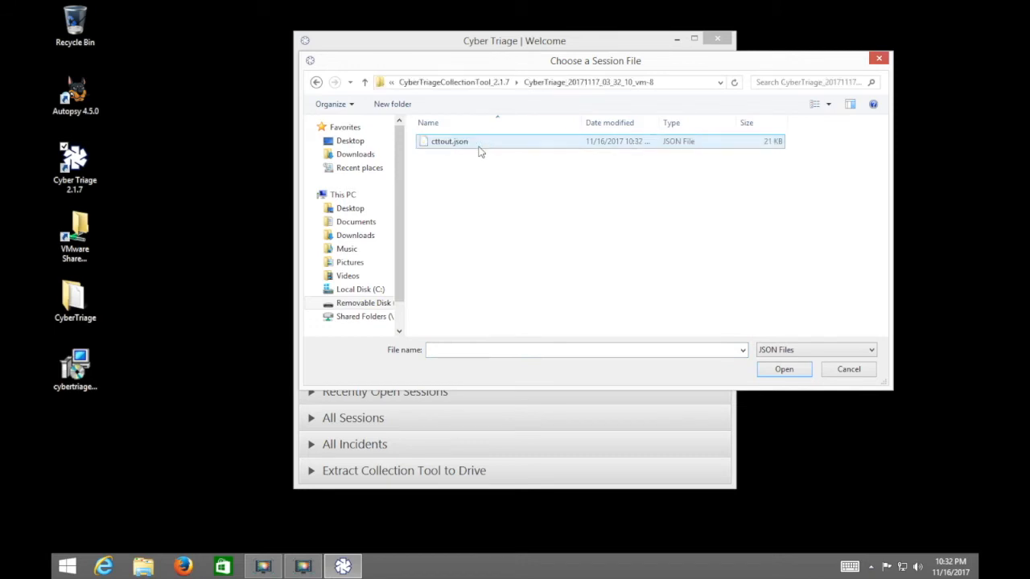
{"action": "mouse_move", "coordinate": [449, 149]}
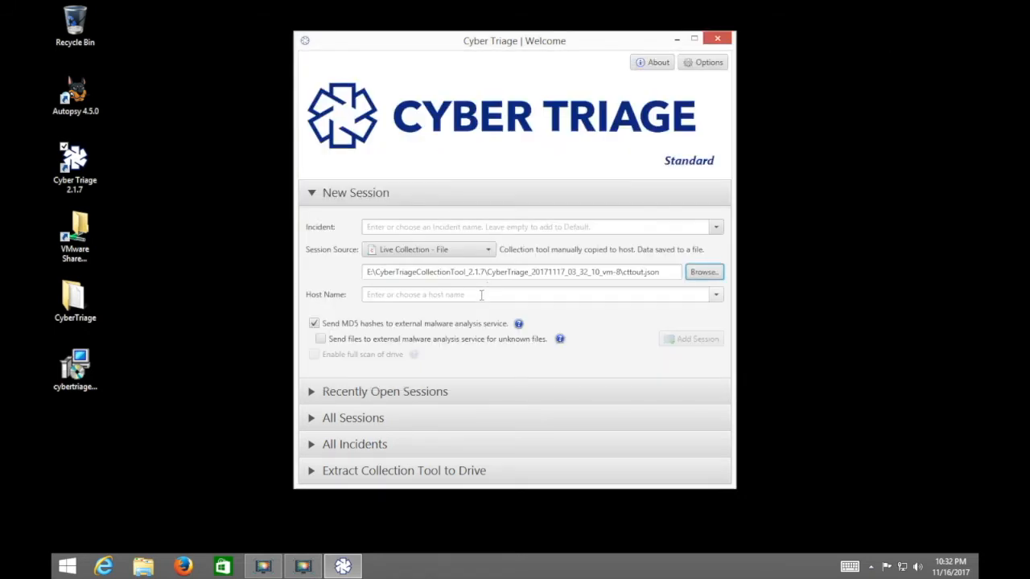
{"action": "type", "text": "host1"}
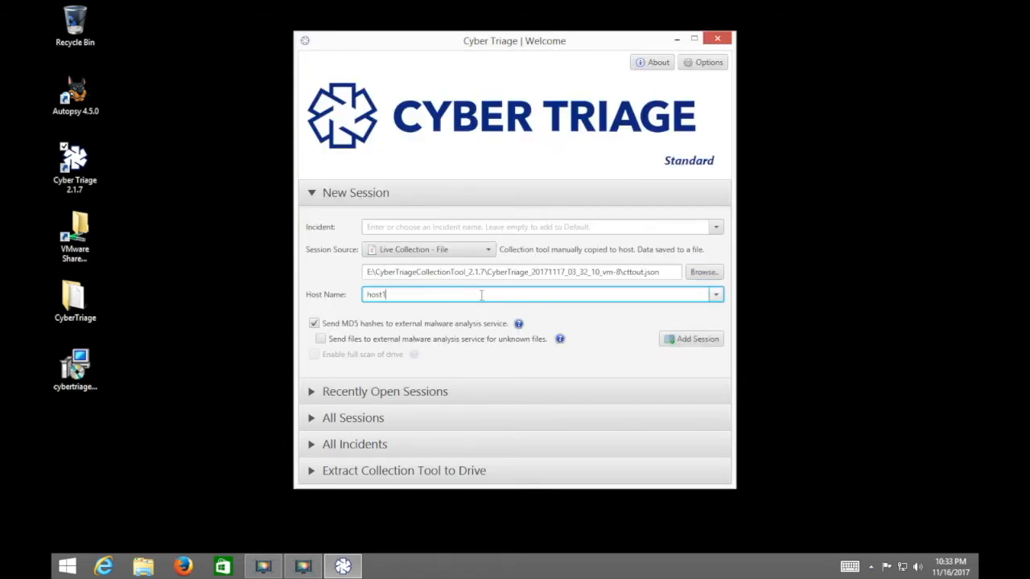
{"action": "mouse_move", "coordinate": [443, 323]}
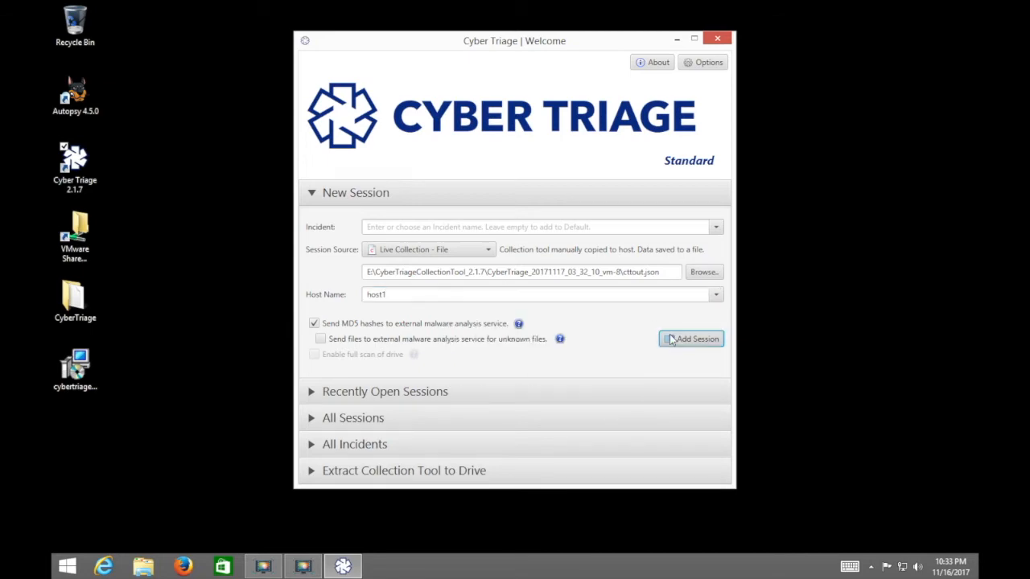
{"action": "left_click", "coordinate": [691, 339]}
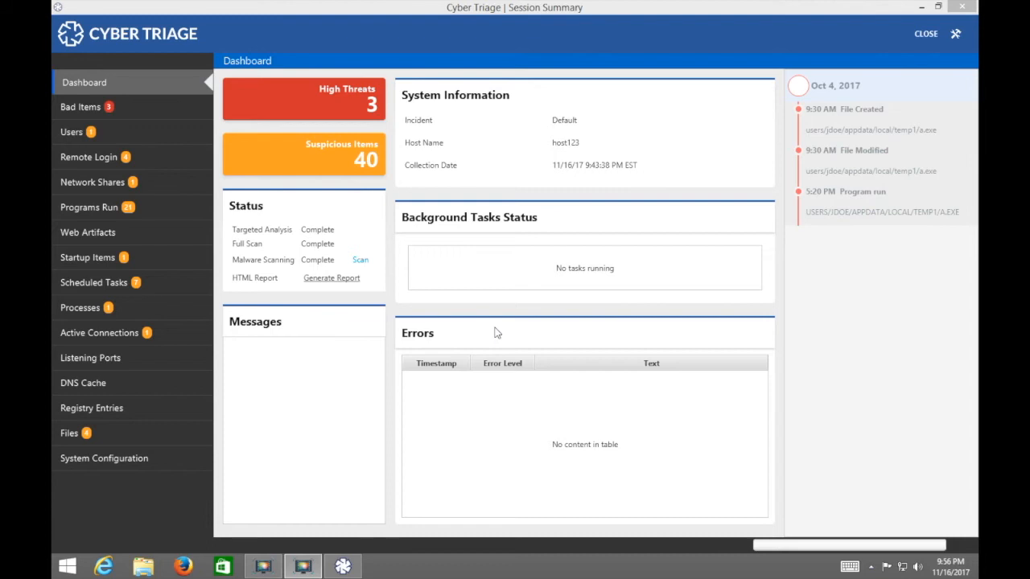
{"action": "mouse_move", "coordinate": [389, 96]}
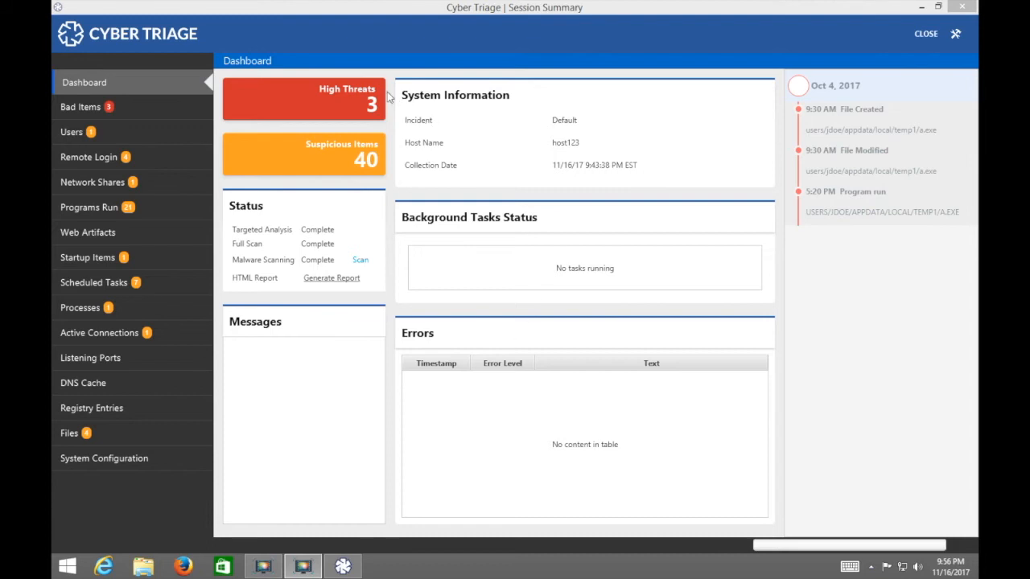
{"action": "mouse_move", "coordinate": [318, 118]}
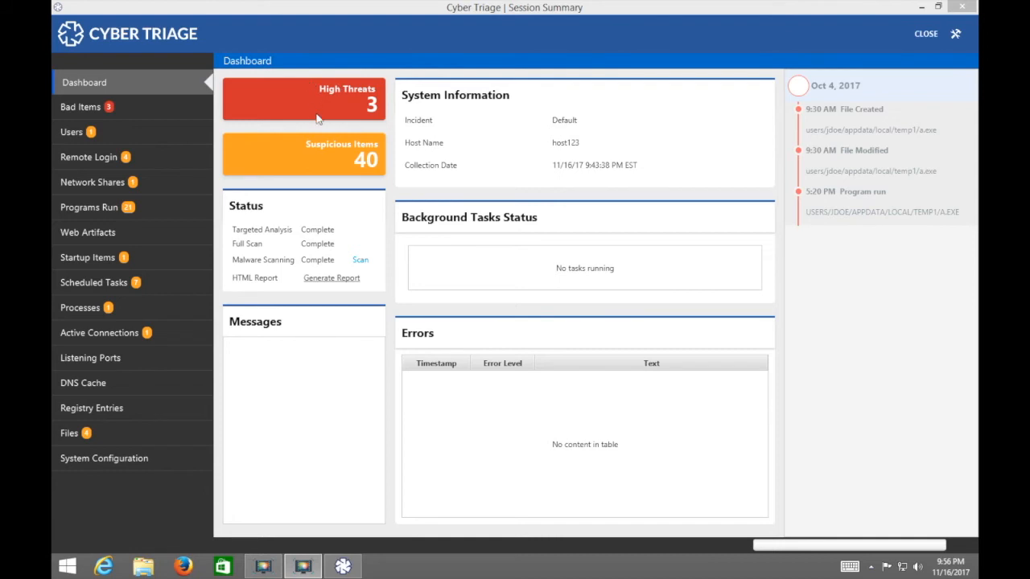
{"action": "mouse_move", "coordinate": [304, 118]}
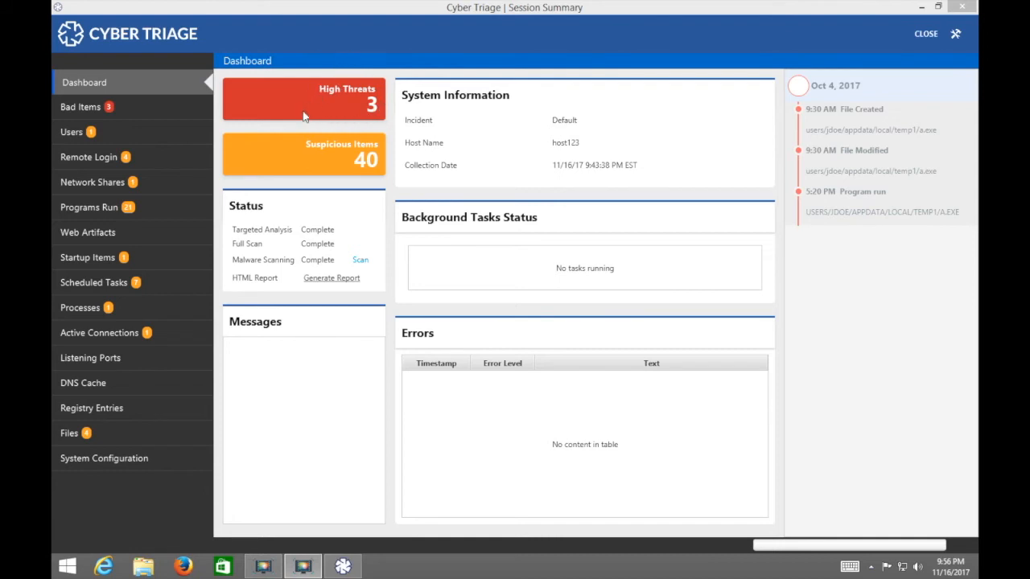
{"action": "mouse_move", "coordinate": [300, 133]}
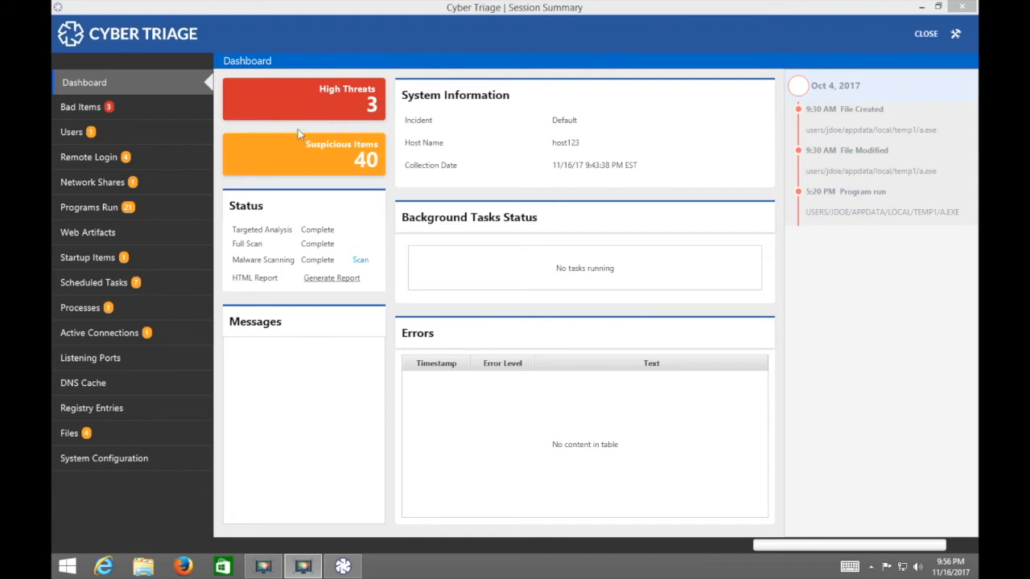
{"action": "mouse_move", "coordinate": [287, 152]}
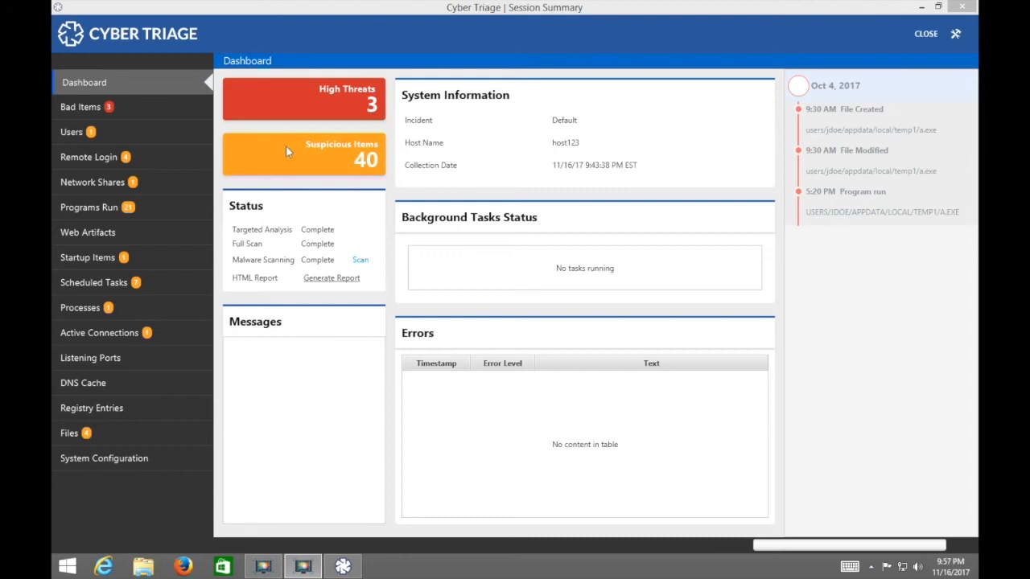
{"action": "mouse_move", "coordinate": [347, 128]}
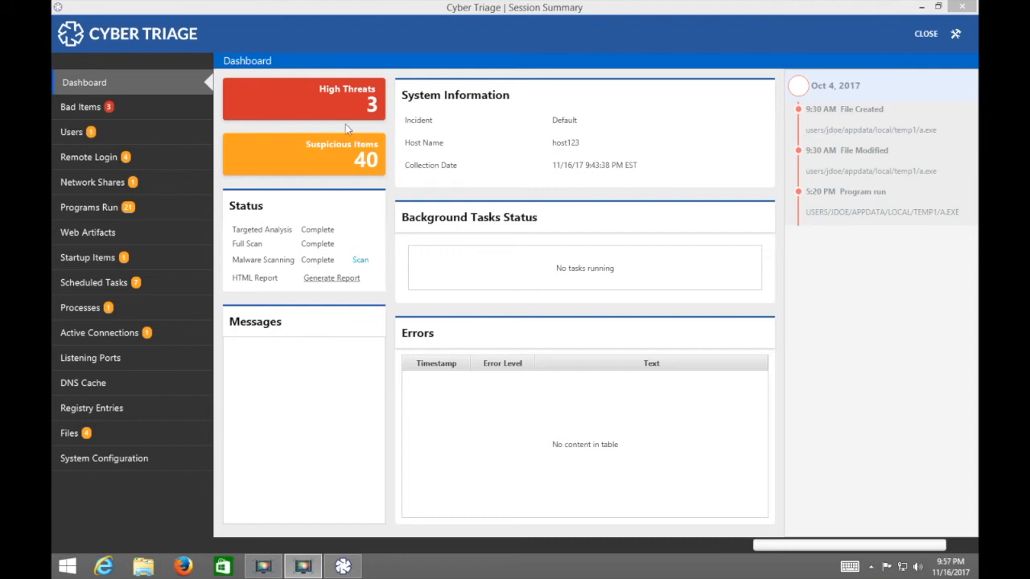
{"action": "mouse_move", "coordinate": [375, 185]}
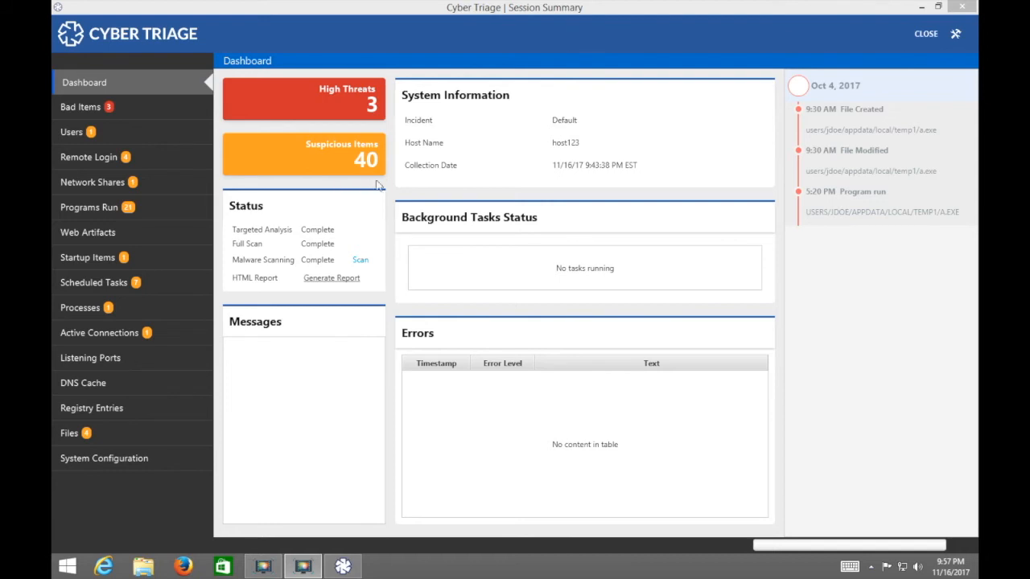
{"action": "mouse_move", "coordinate": [306, 154]}
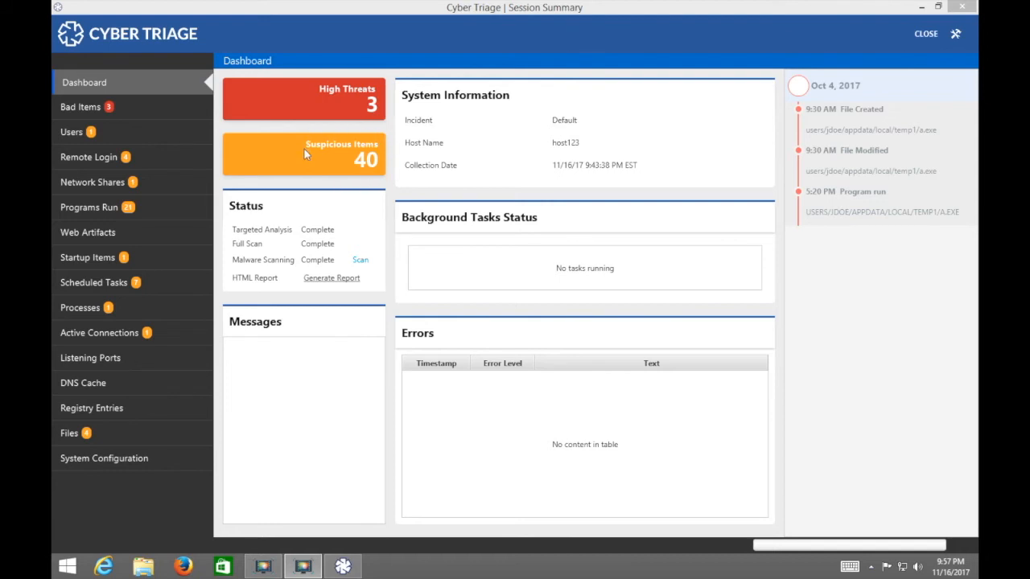
{"action": "mouse_move", "coordinate": [324, 125]}
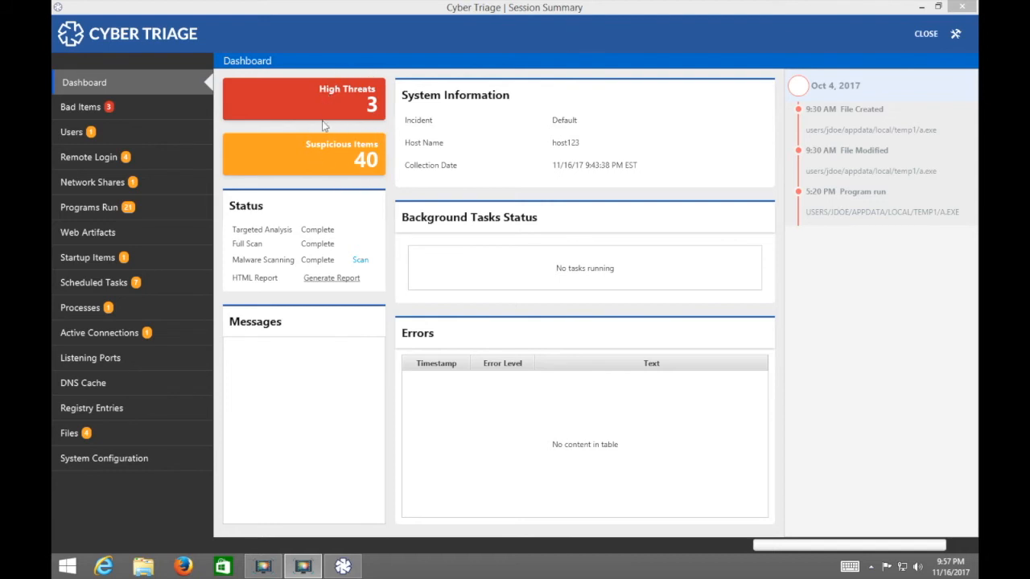
{"action": "mouse_move", "coordinate": [360, 151]}
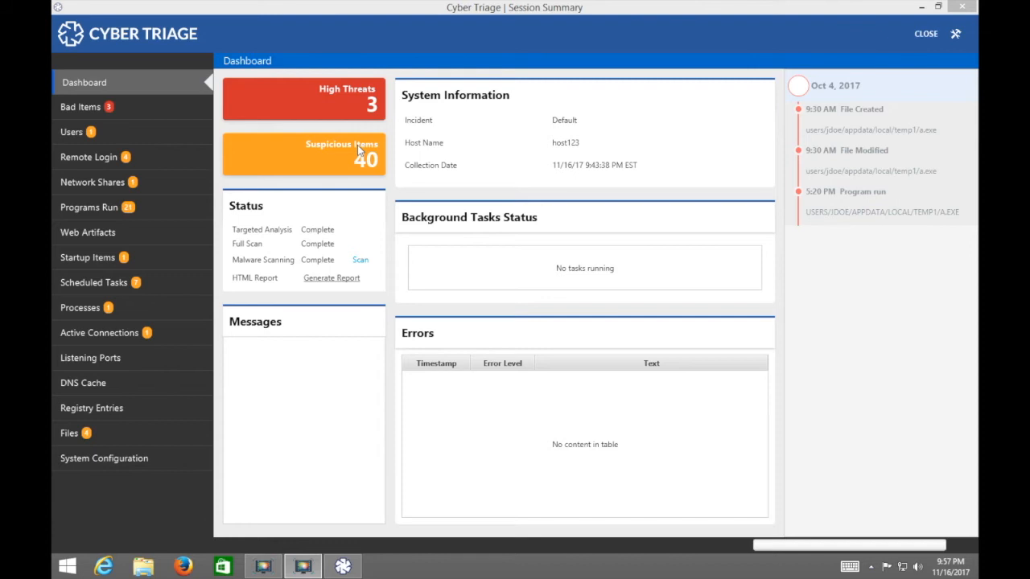
{"action": "mouse_move", "coordinate": [128, 82]}
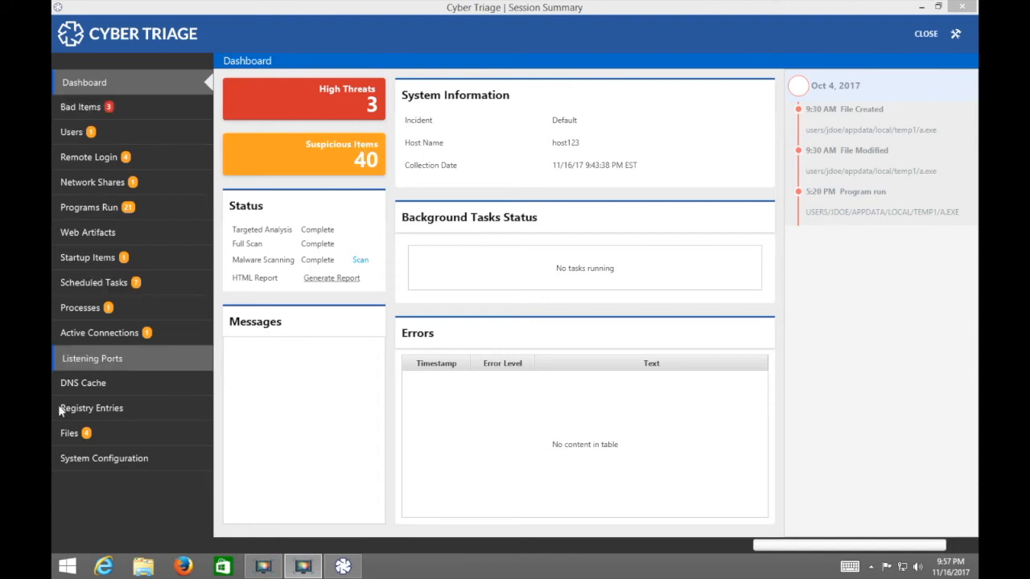
Show the session's Bad Items list from the left sidebar
{"action": "left_click", "coordinate": [82, 107]}
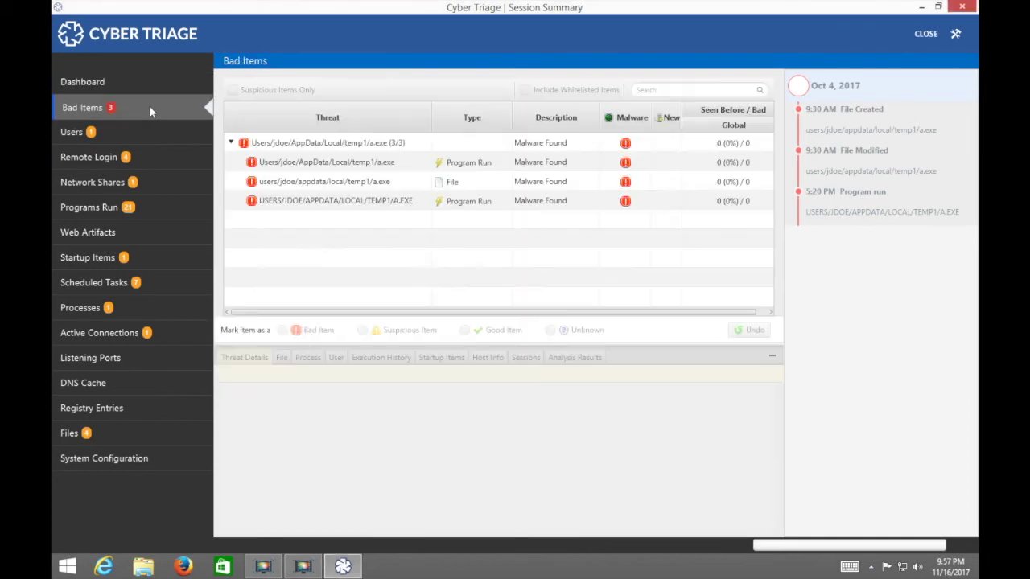
{"action": "mouse_move", "coordinate": [494, 242]}
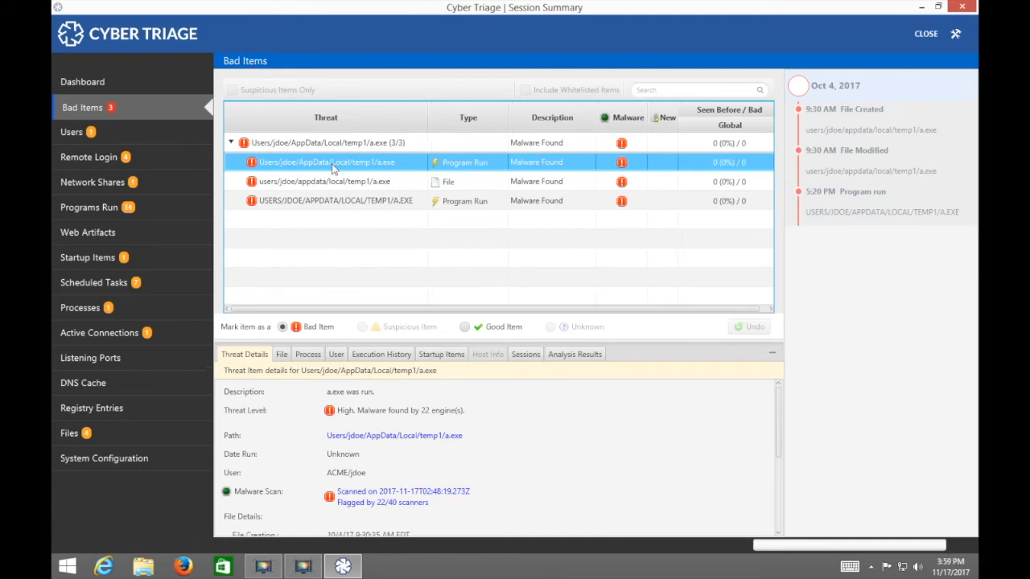
Scroll a.exe's program-run threat details: 22 of 40 scanners, sourced from a UserAssist registry key
{"action": "scroll", "scroll_direction": "down", "scroll_amount": 3}
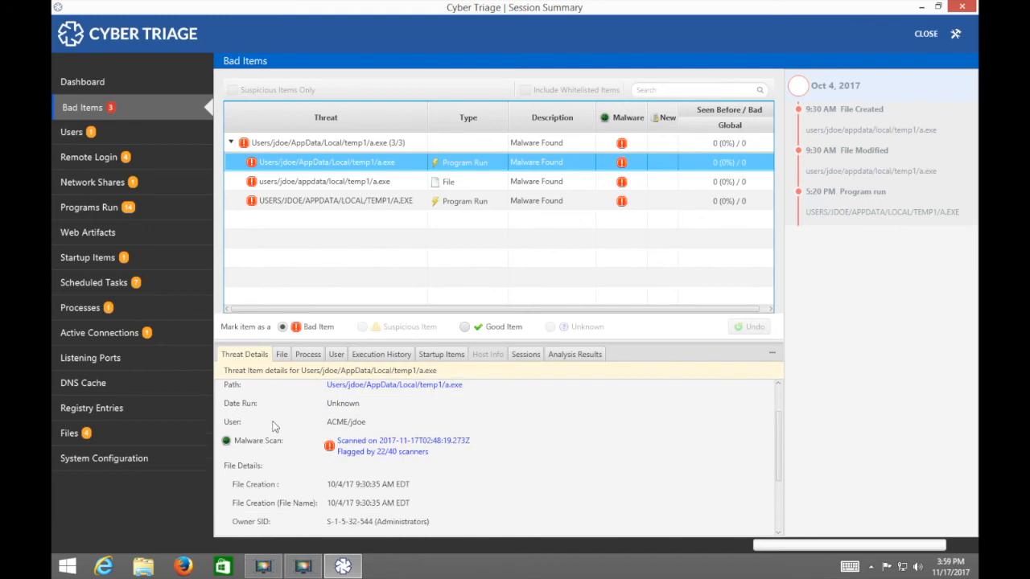
{"action": "scroll", "scroll_direction": "down", "scroll_amount": 3}
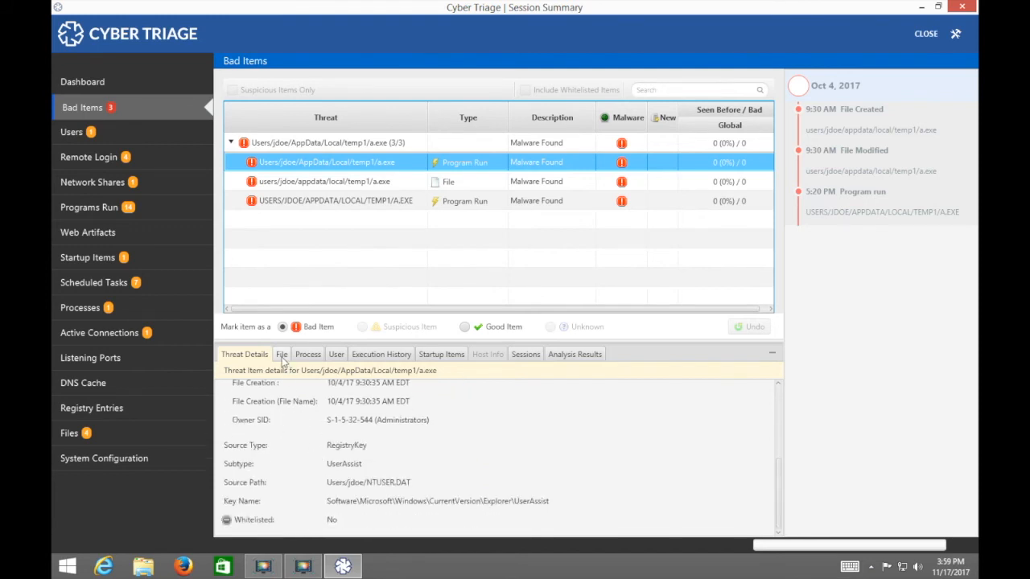
Review a.exe's file hashes and per-scanner detections, confirming it has no process or startup entries
{"action": "left_click", "coordinate": [282, 354]}
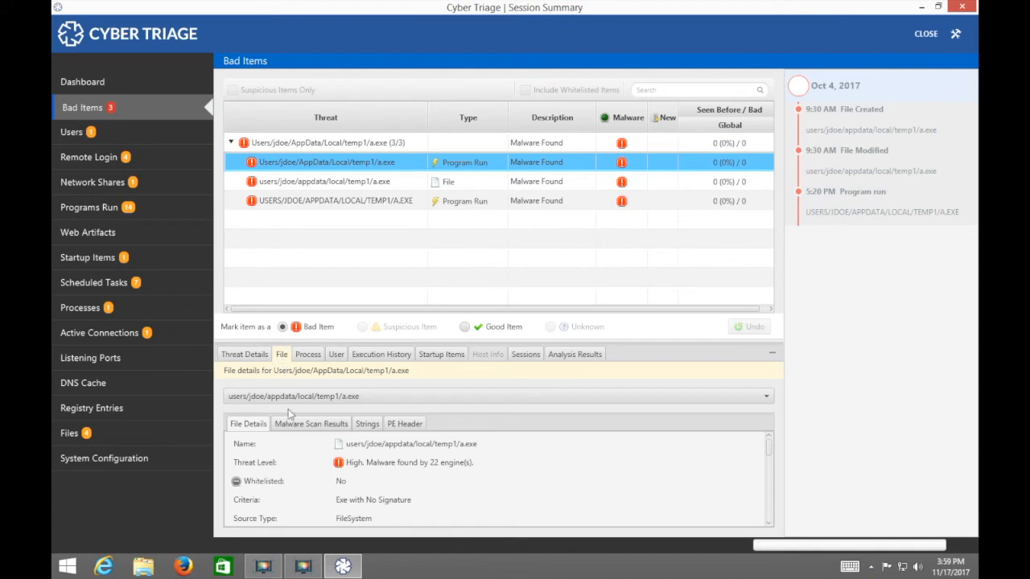
{"action": "scroll", "scroll_direction": "down", "scroll_amount": 3}
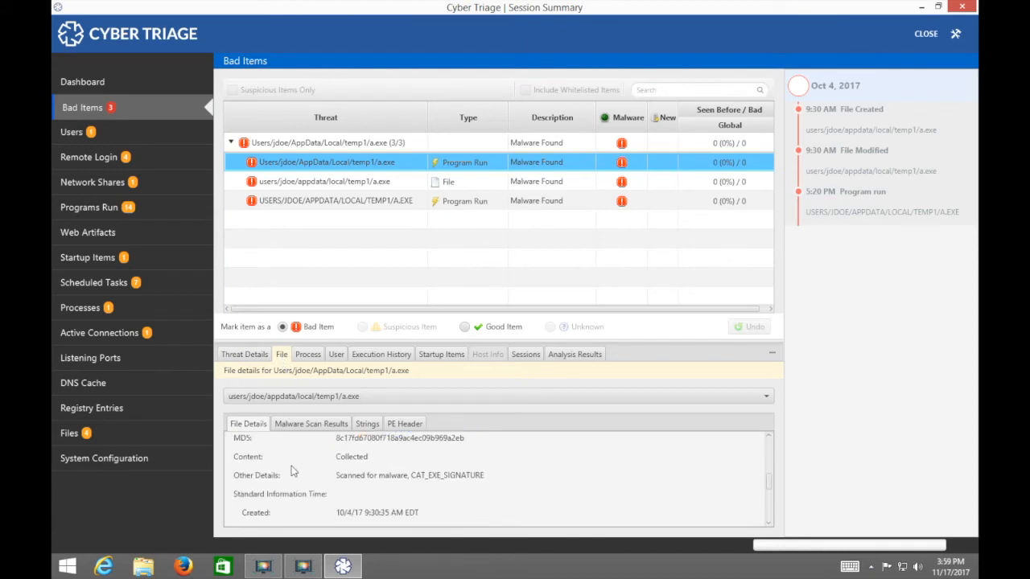
{"action": "scroll", "scroll_direction": "down", "scroll_amount": 3}
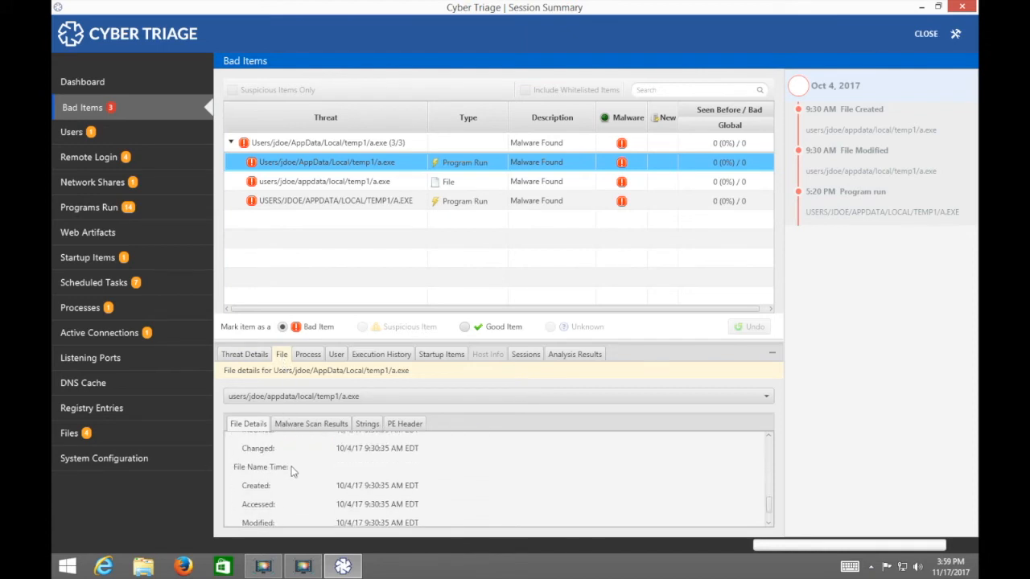
{"action": "left_click", "coordinate": [311, 423]}
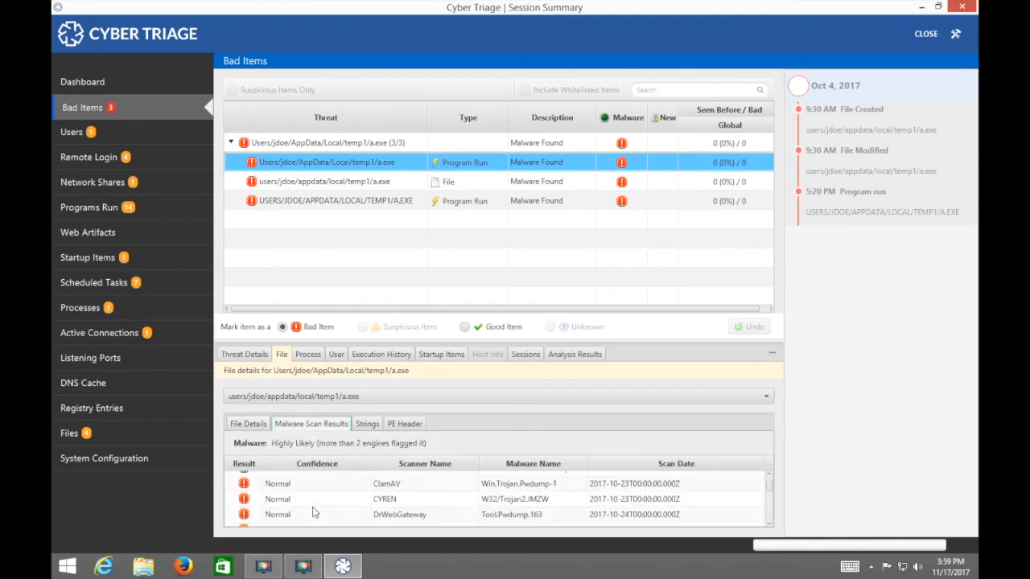
{"action": "scroll", "scroll_direction": "down", "scroll_amount": 3}
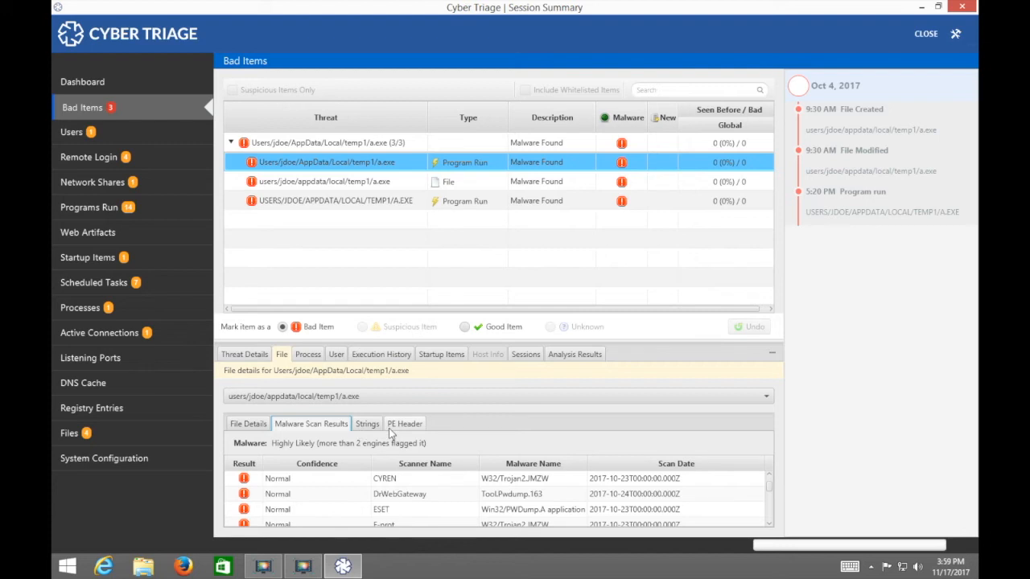
{"action": "left_click", "coordinate": [308, 354]}
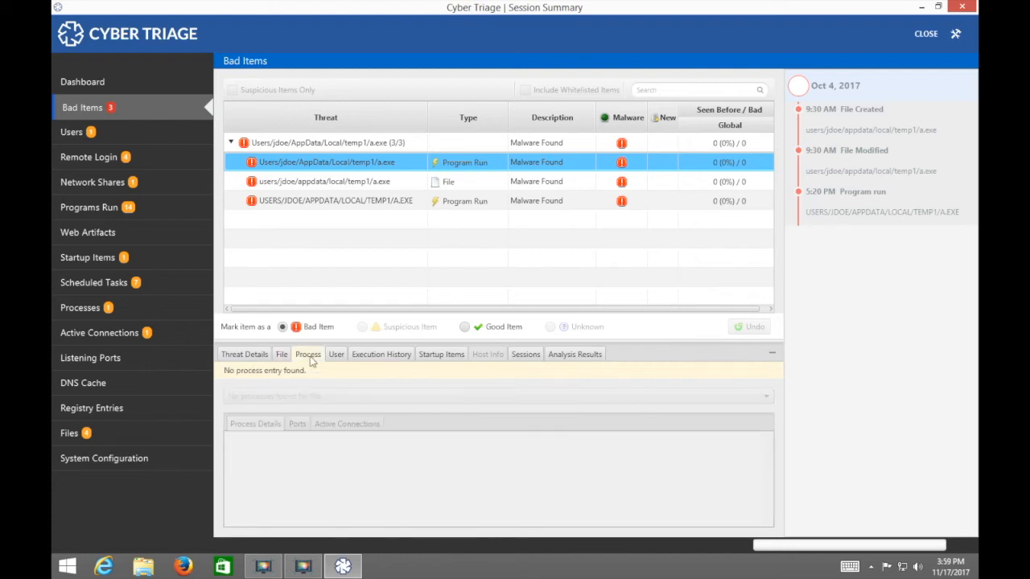
{"action": "mouse_move", "coordinate": [321, 433]}
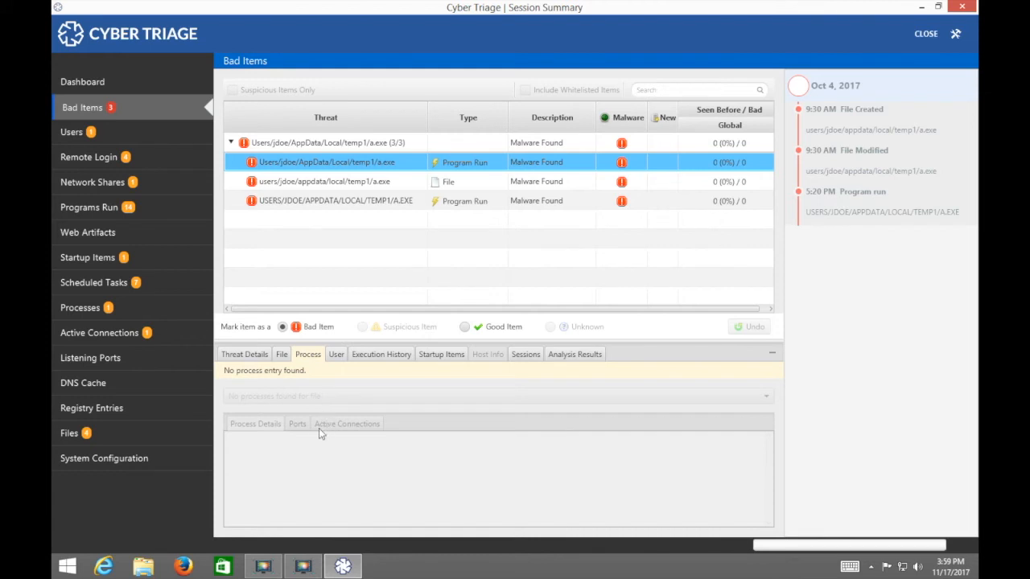
{"action": "mouse_move", "coordinate": [298, 429]}
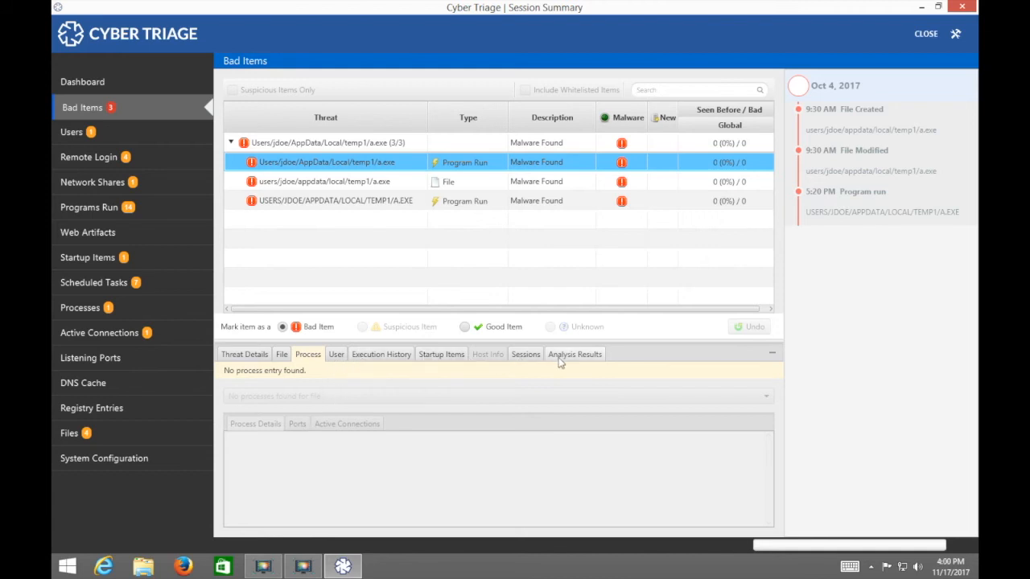
{"action": "left_click", "coordinate": [441, 354]}
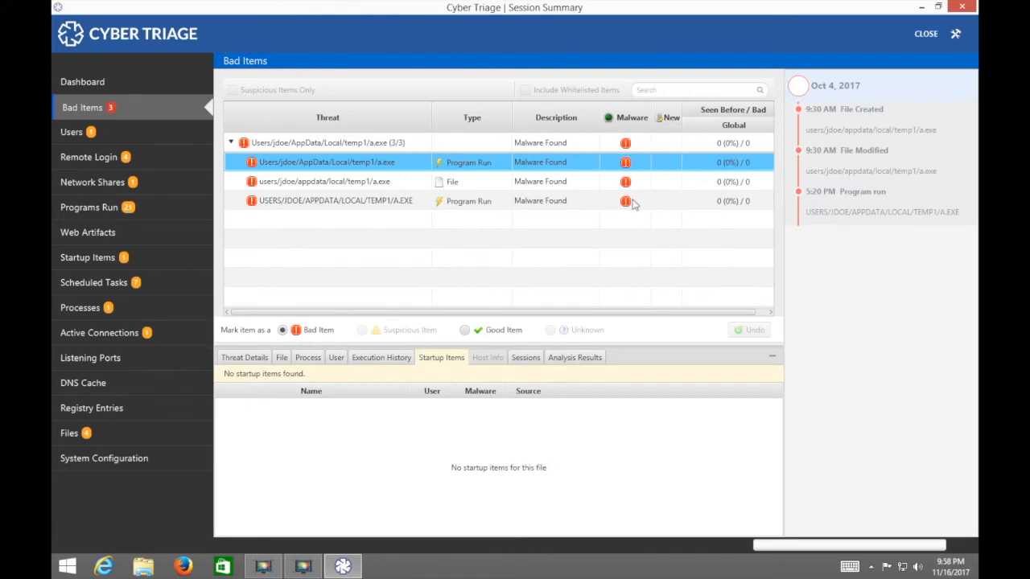
{"action": "mouse_move", "coordinate": [640, 165]}
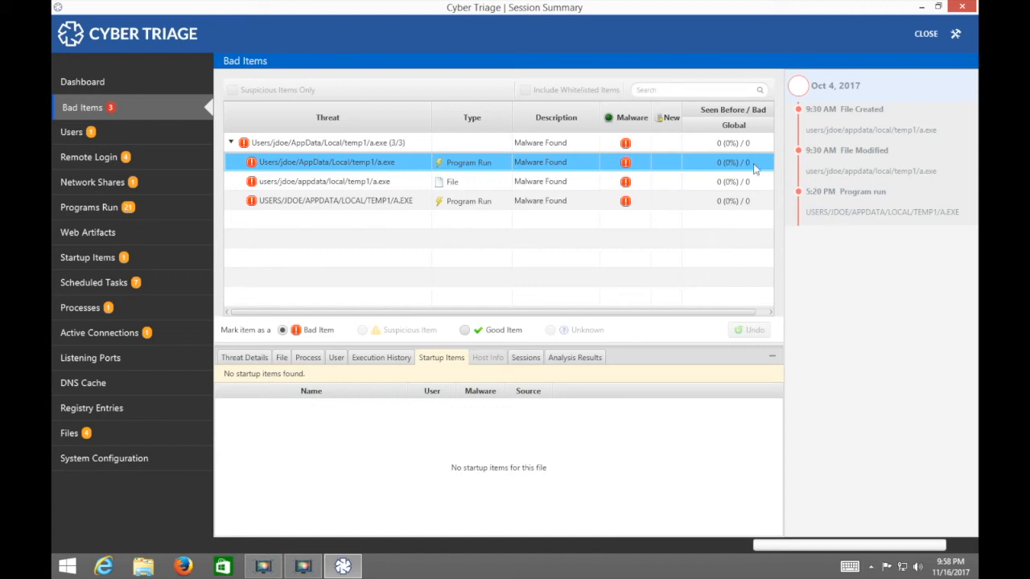
{"action": "mouse_move", "coordinate": [683, 217]}
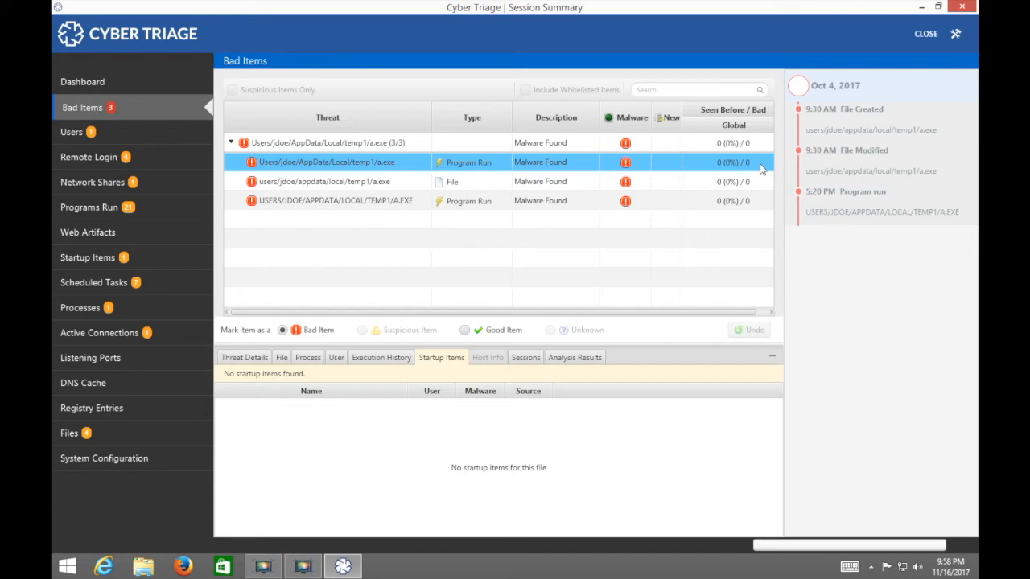
{"action": "mouse_move", "coordinate": [761, 151]}
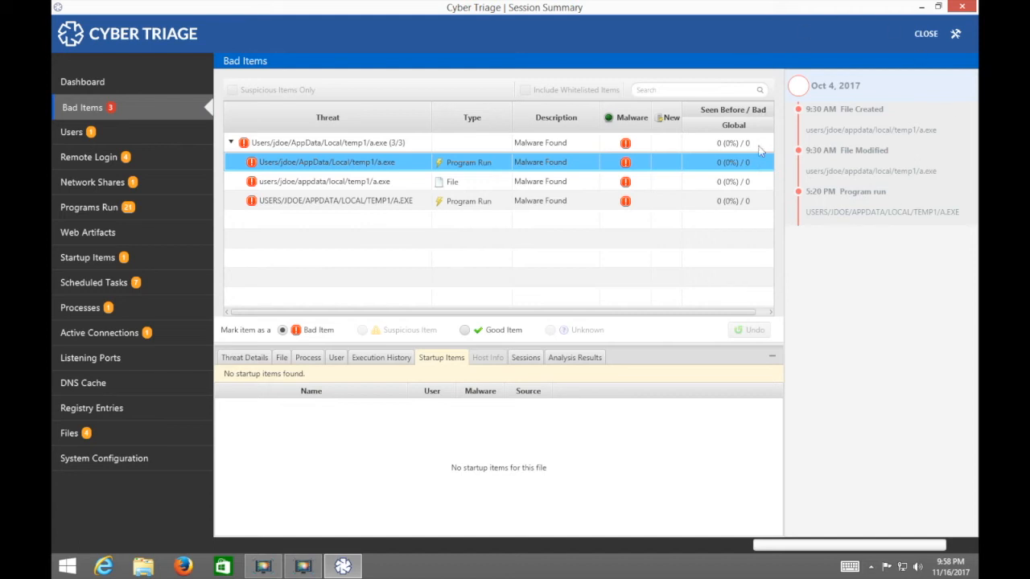
{"action": "mouse_move", "coordinate": [846, 145]}
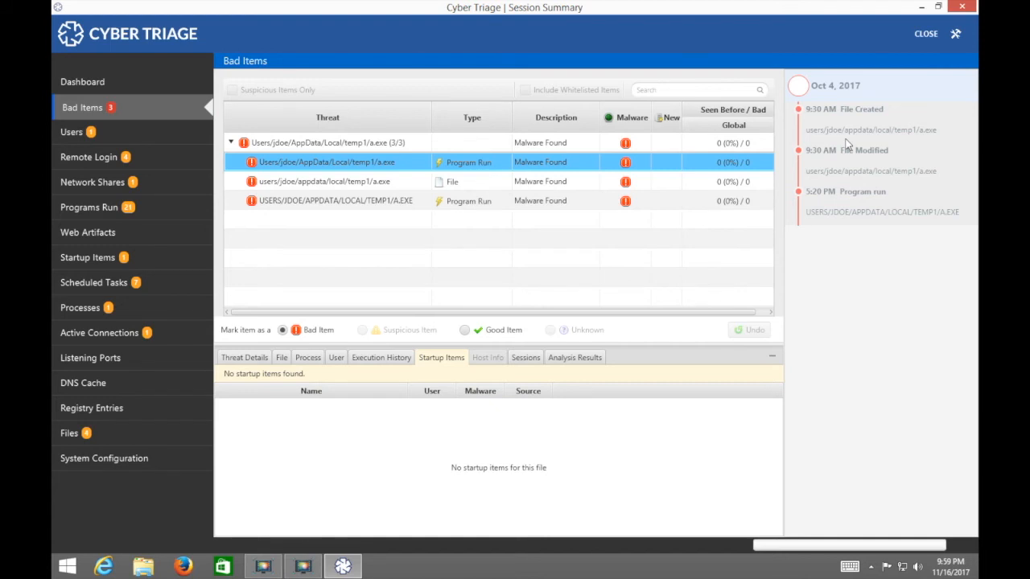
{"action": "mouse_move", "coordinate": [597, 45]}
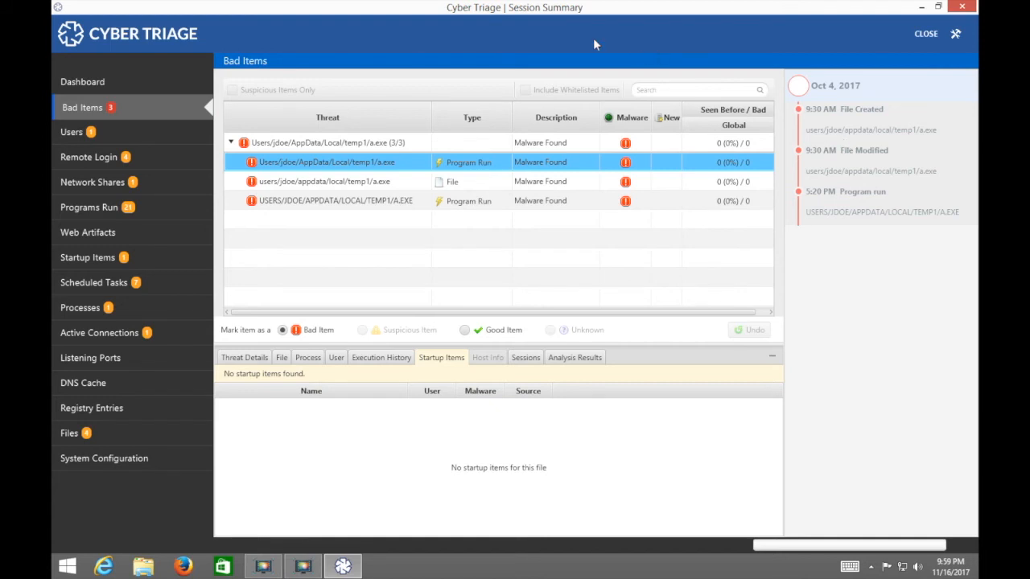
{"action": "mouse_move", "coordinate": [92, 137]}
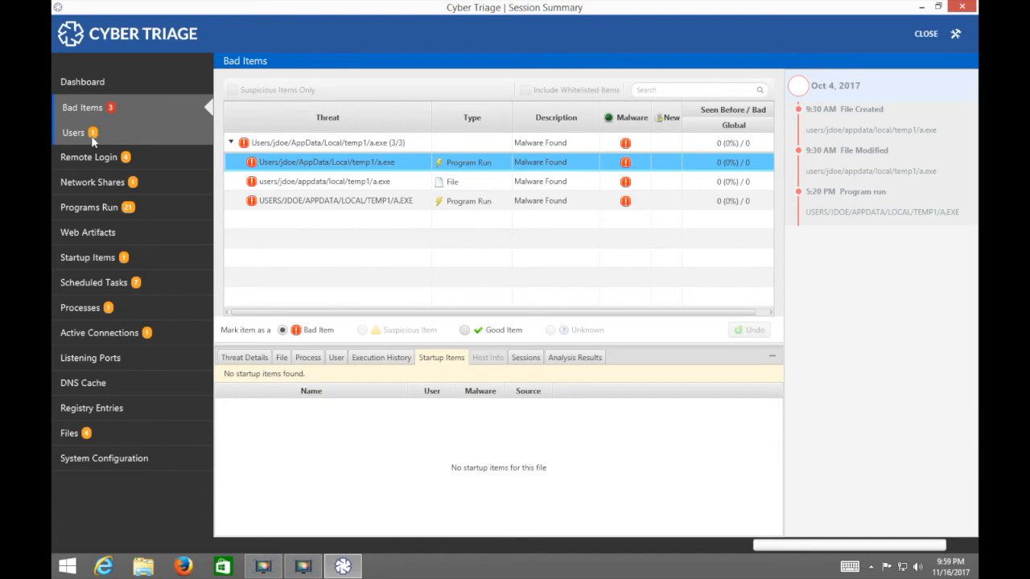
Mark local/HelpDesk1 as a Bad Item, check Bad Items, then return to its threat details
{"action": "left_click", "coordinate": [72, 132]}
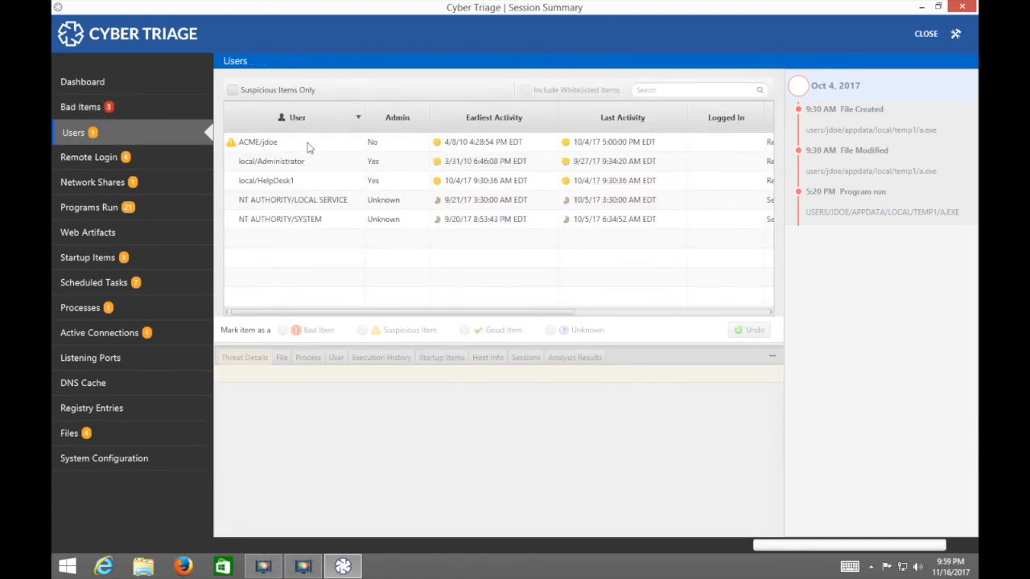
{"action": "mouse_move", "coordinate": [314, 214]}
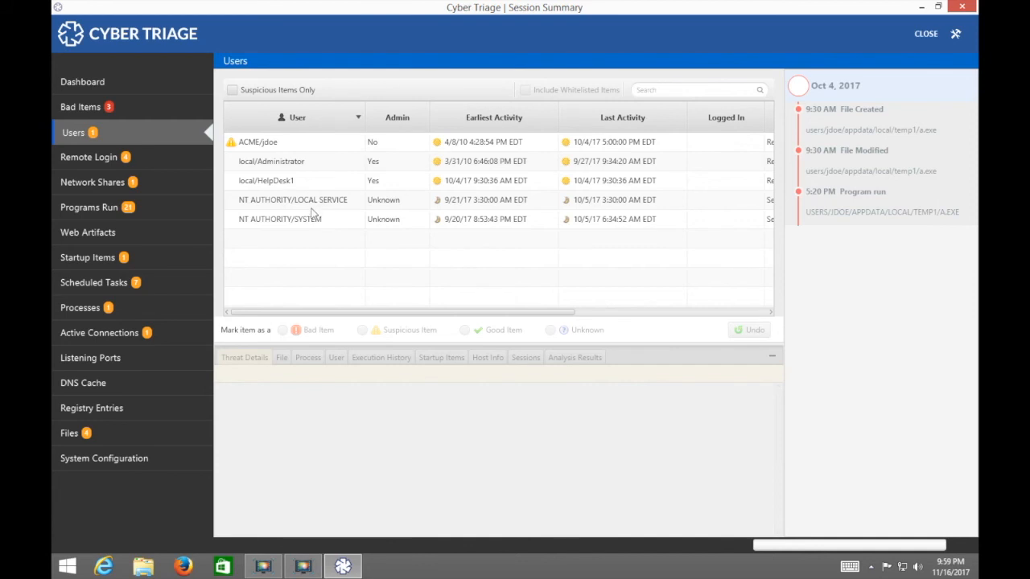
{"action": "mouse_move", "coordinate": [302, 184]}
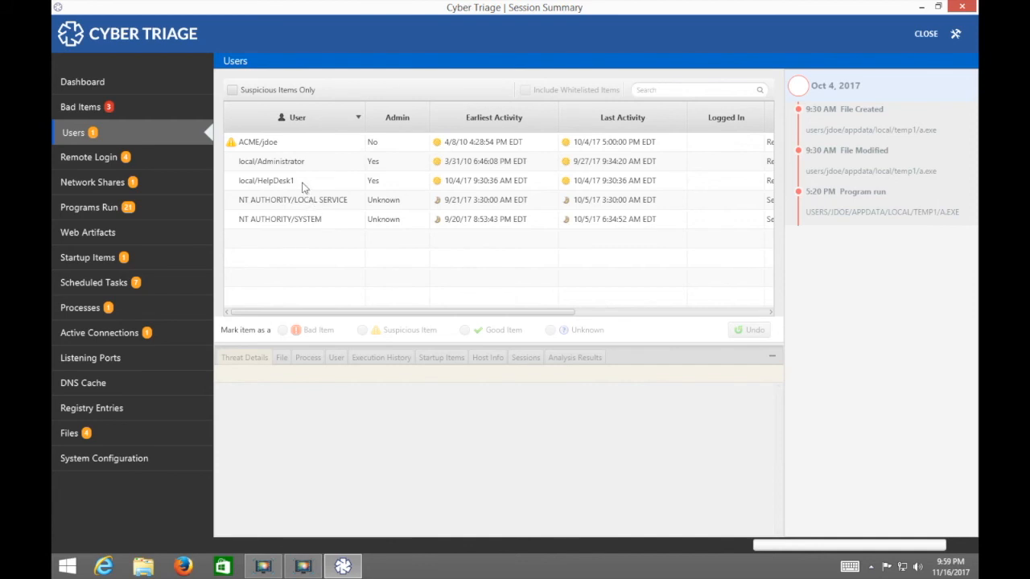
{"action": "left_click", "coordinate": [284, 181]}
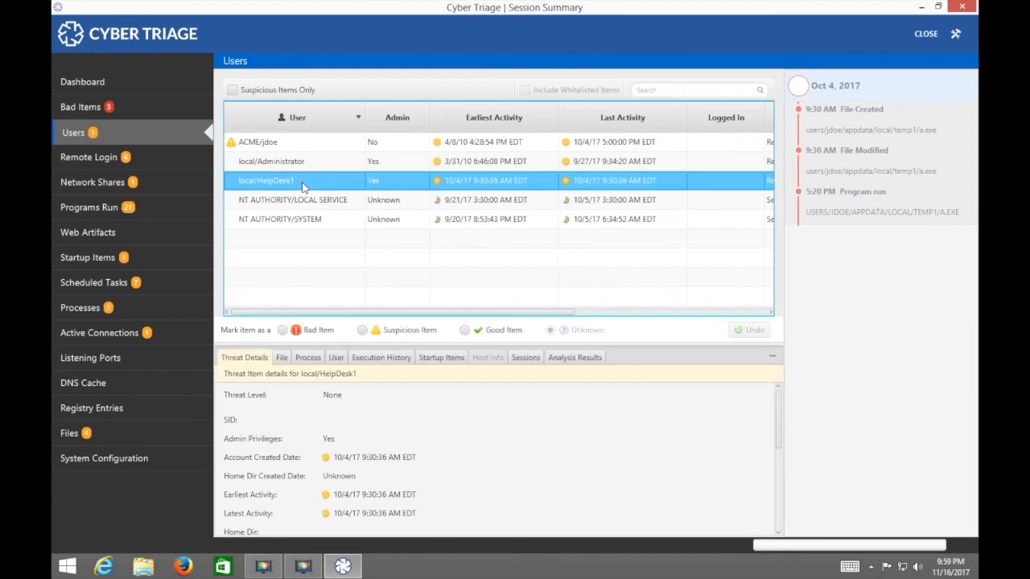
{"action": "mouse_move", "coordinate": [416, 198]}
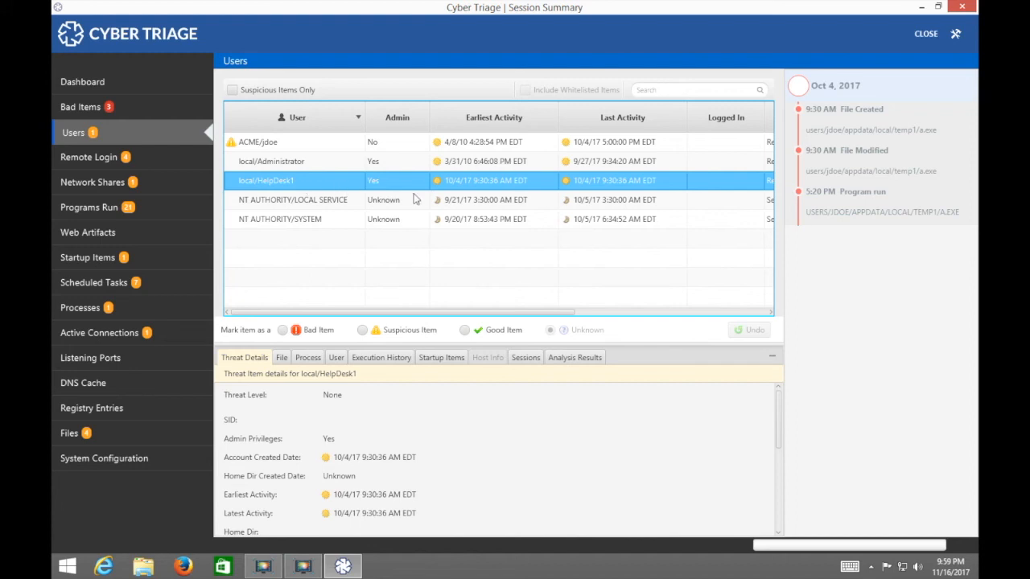
{"action": "mouse_move", "coordinate": [450, 203]}
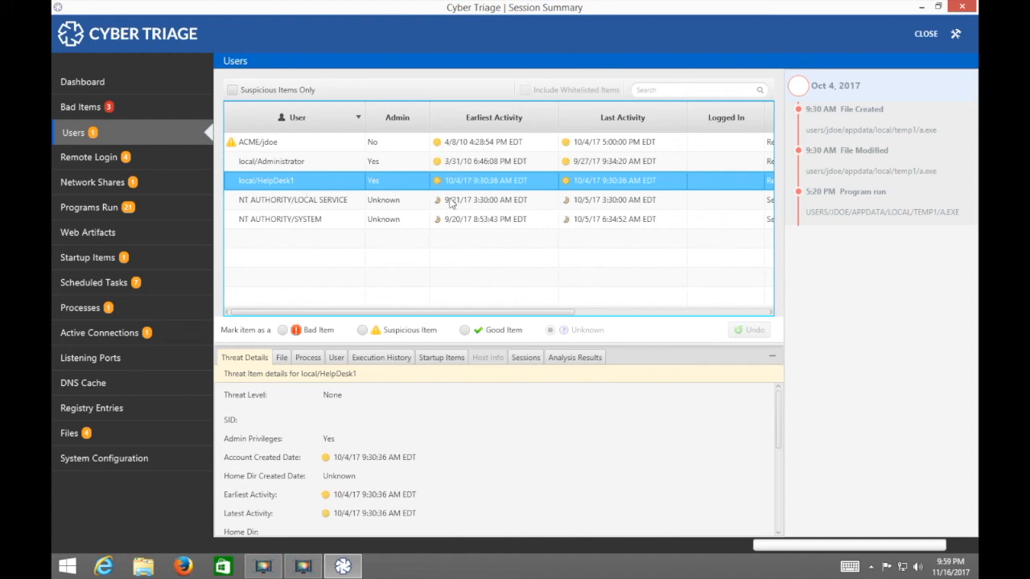
{"action": "mouse_move", "coordinate": [856, 143]}
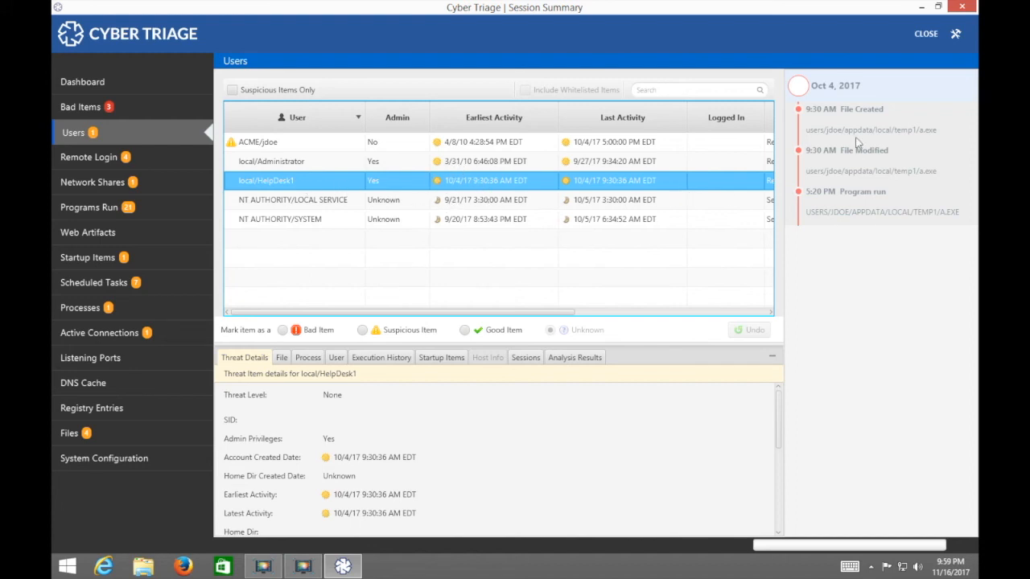
{"action": "mouse_move", "coordinate": [806, 127]}
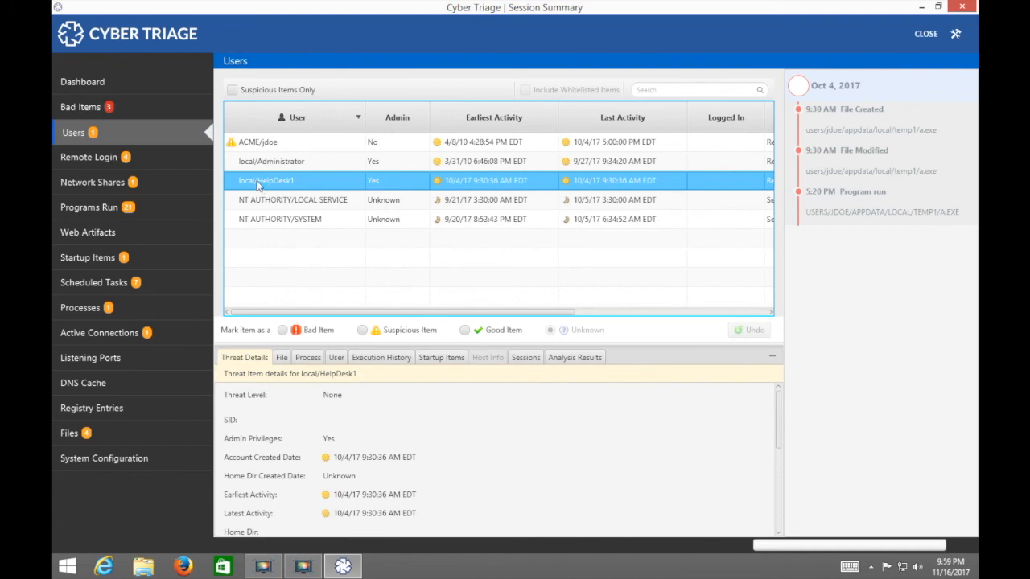
{"action": "left_click", "coordinate": [284, 330]}
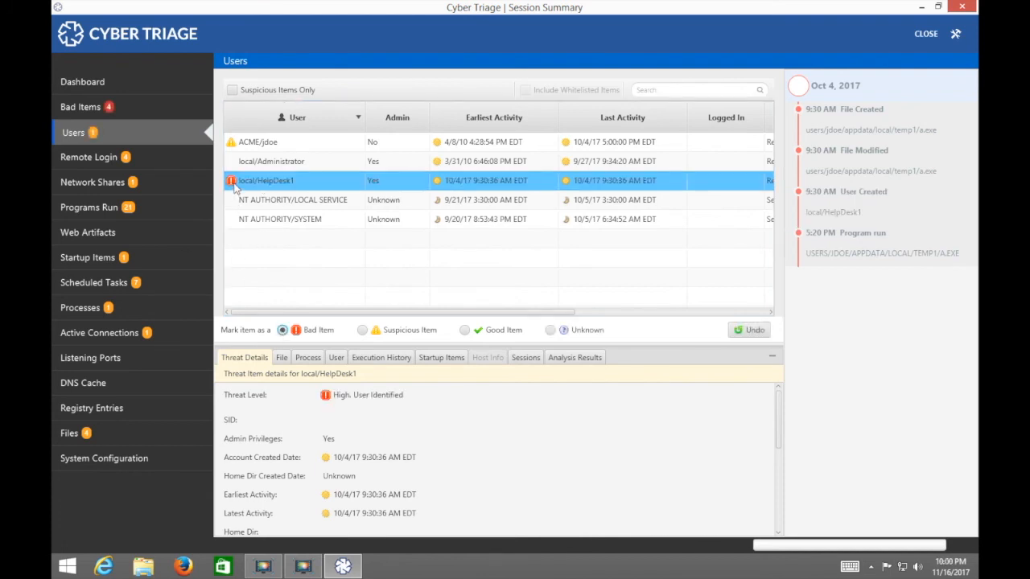
{"action": "left_click", "coordinate": [80, 107]}
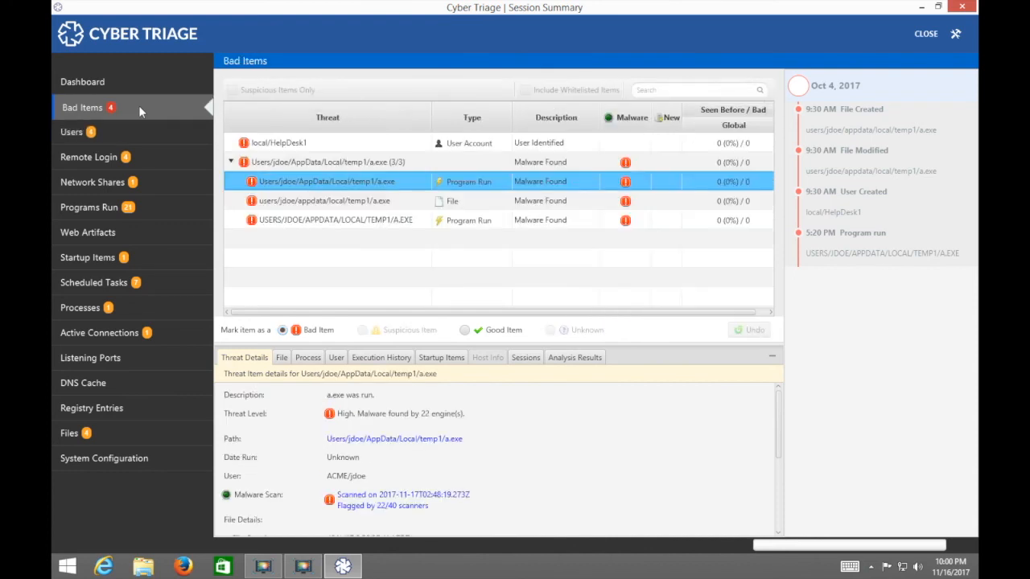
{"action": "left_click", "coordinate": [72, 131]}
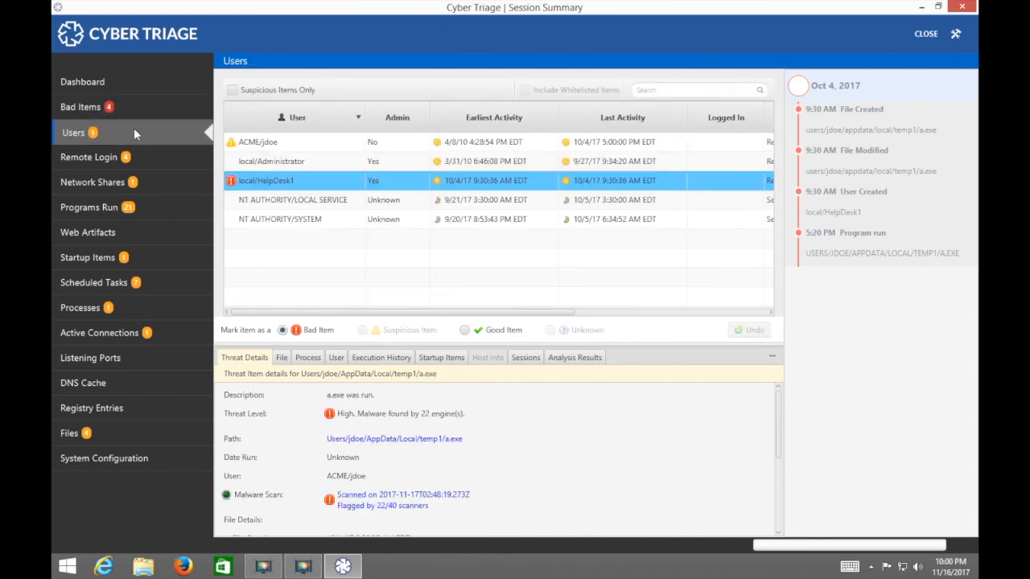
{"action": "left_click", "coordinate": [270, 180]}
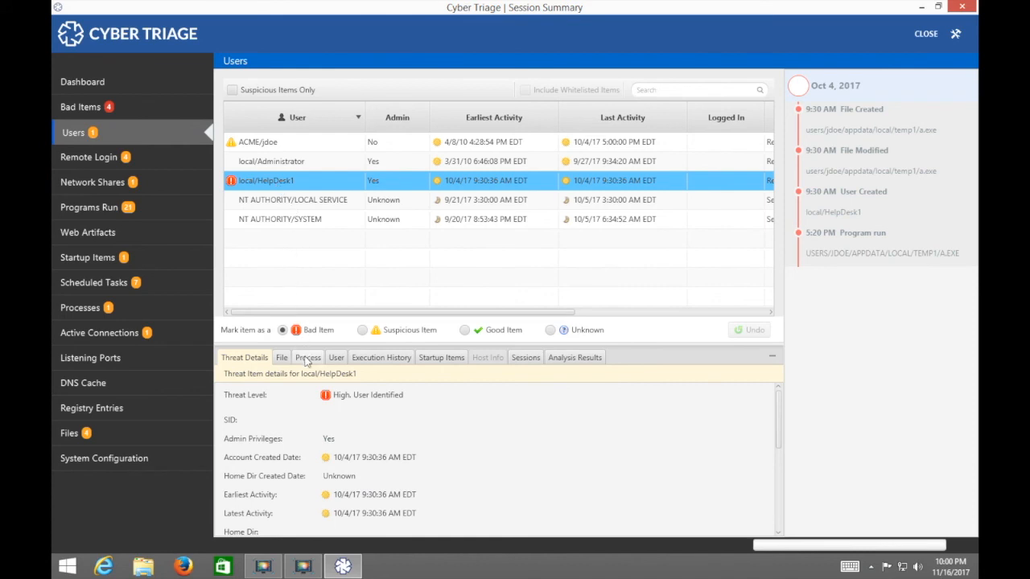
Check HelpDesk1's local and inbound remote login events, then list the programs run on the host
{"action": "left_click", "coordinate": [336, 356]}
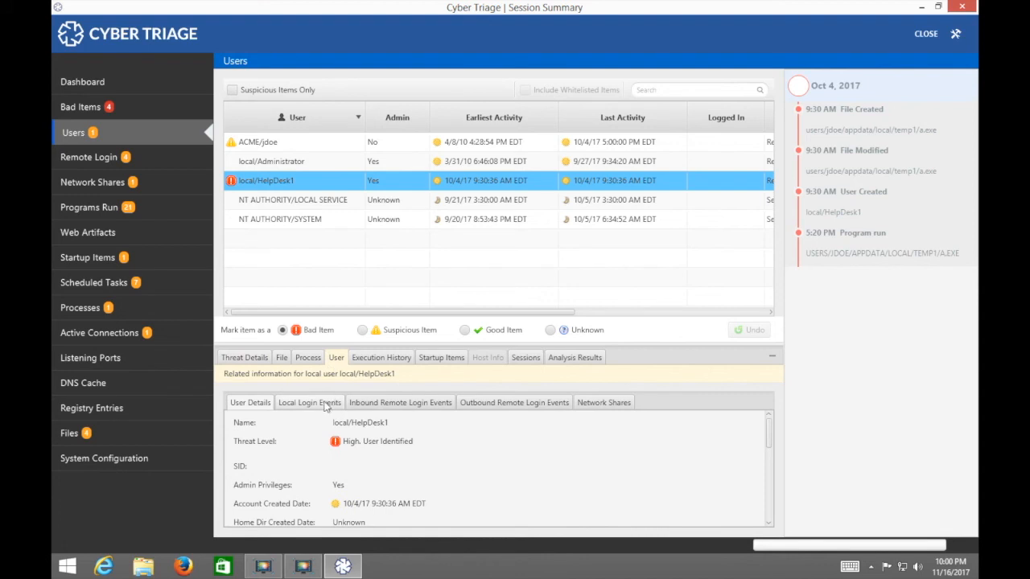
{"action": "left_click", "coordinate": [309, 402]}
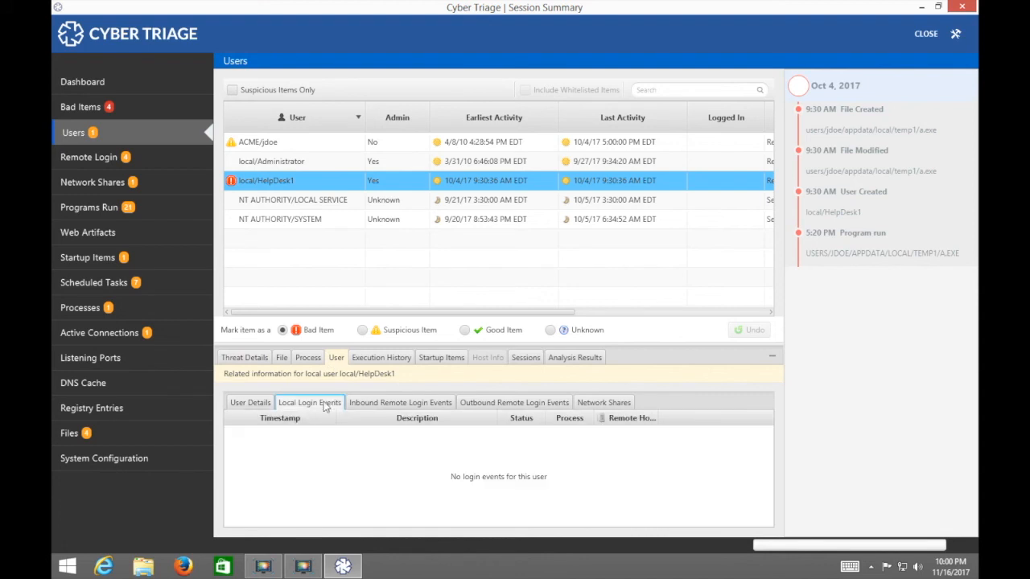
{"action": "left_click", "coordinate": [400, 402]}
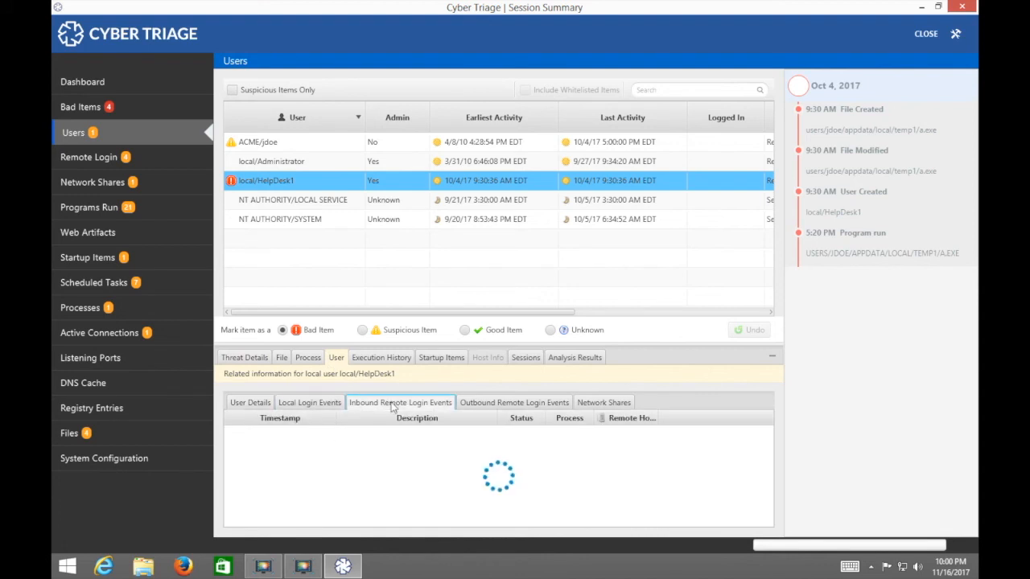
{"action": "left_click", "coordinate": [88, 208]}
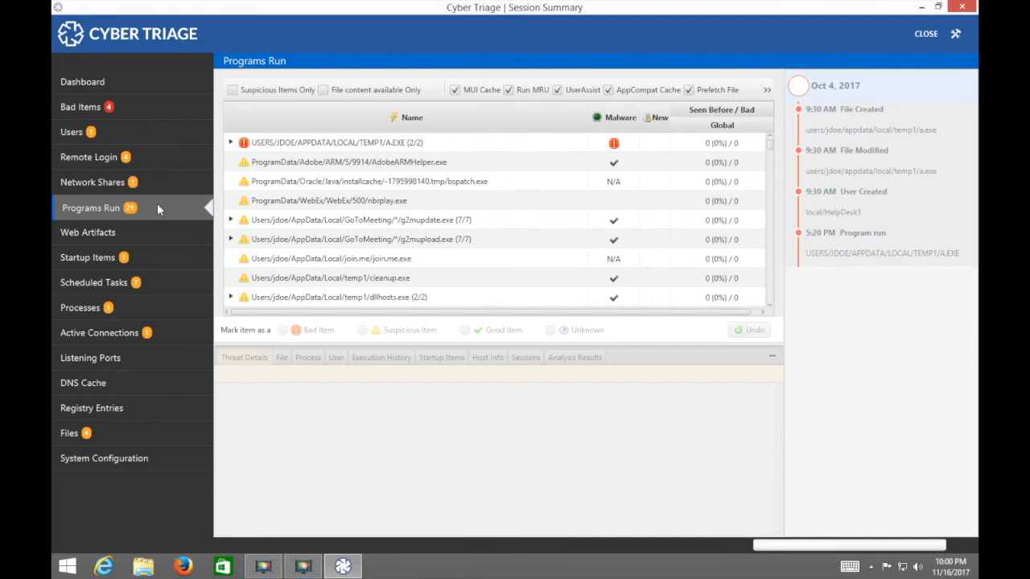
Expand the g2mupdate.exe group (7/7) in Programs Run and mark it as Good Item
{"action": "left_click", "coordinate": [231, 142]}
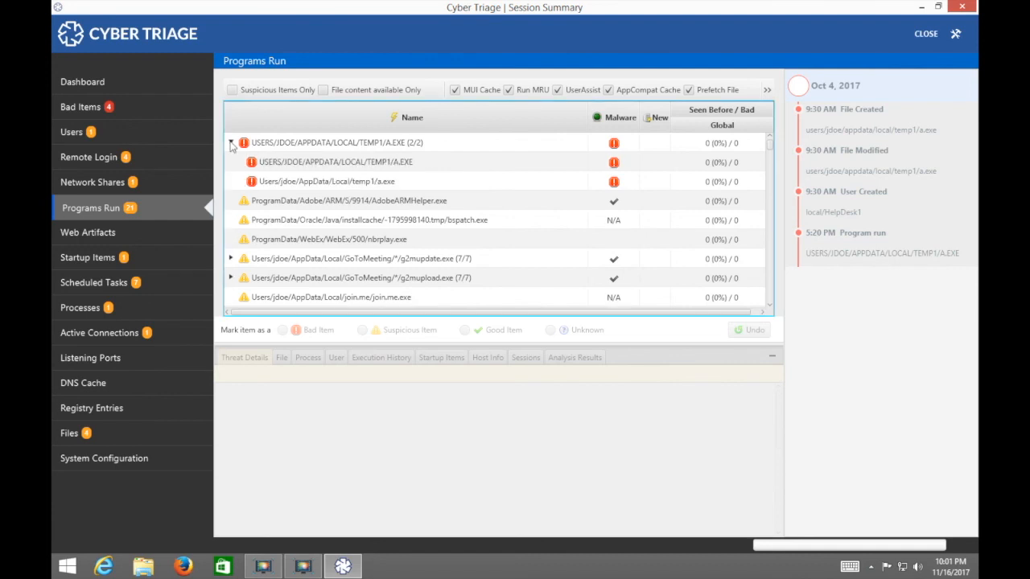
{"action": "left_click", "coordinate": [232, 145]}
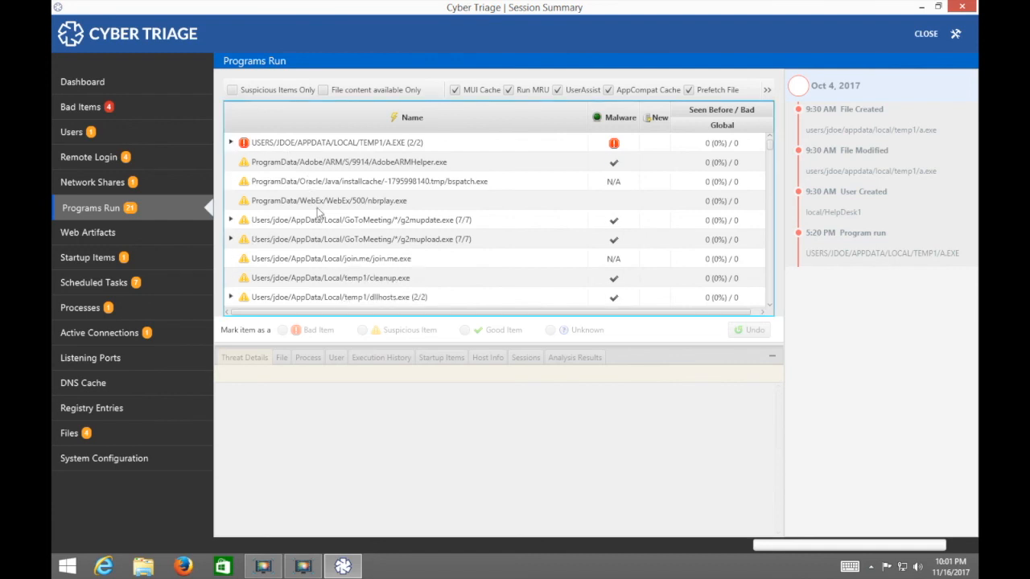
{"action": "mouse_move", "coordinate": [301, 198]}
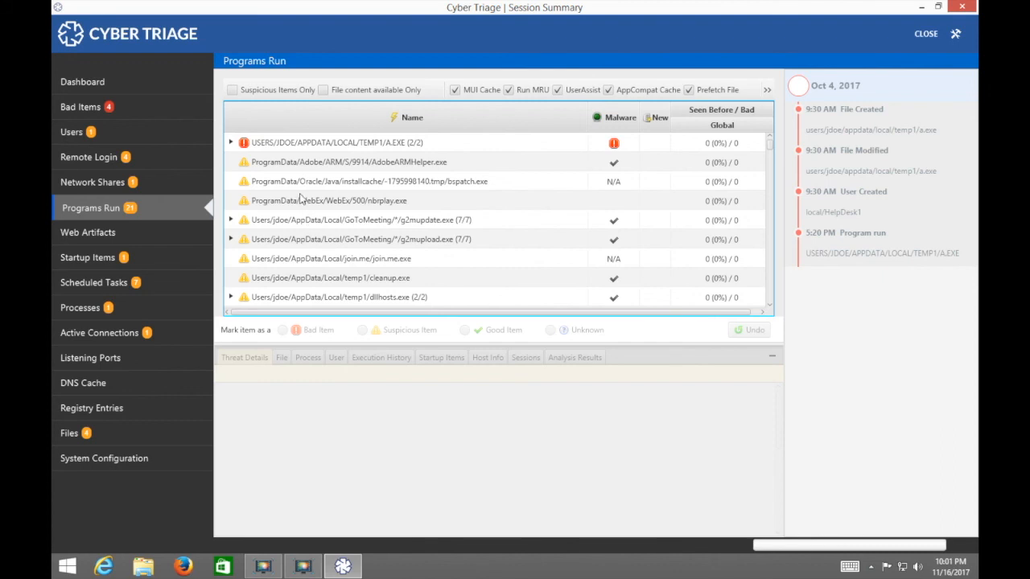
{"action": "mouse_move", "coordinate": [253, 205]}
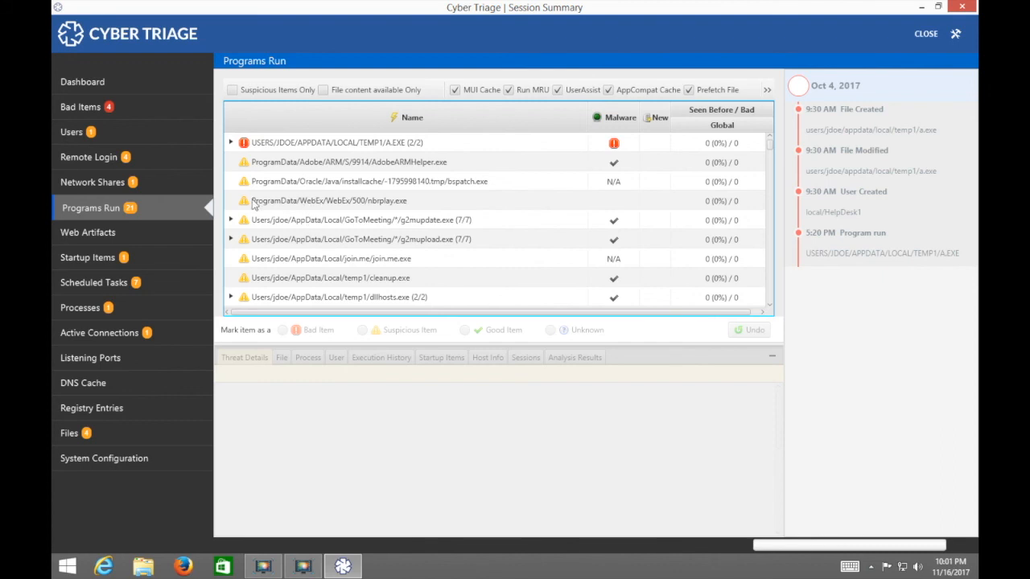
{"action": "mouse_move", "coordinate": [232, 219]}
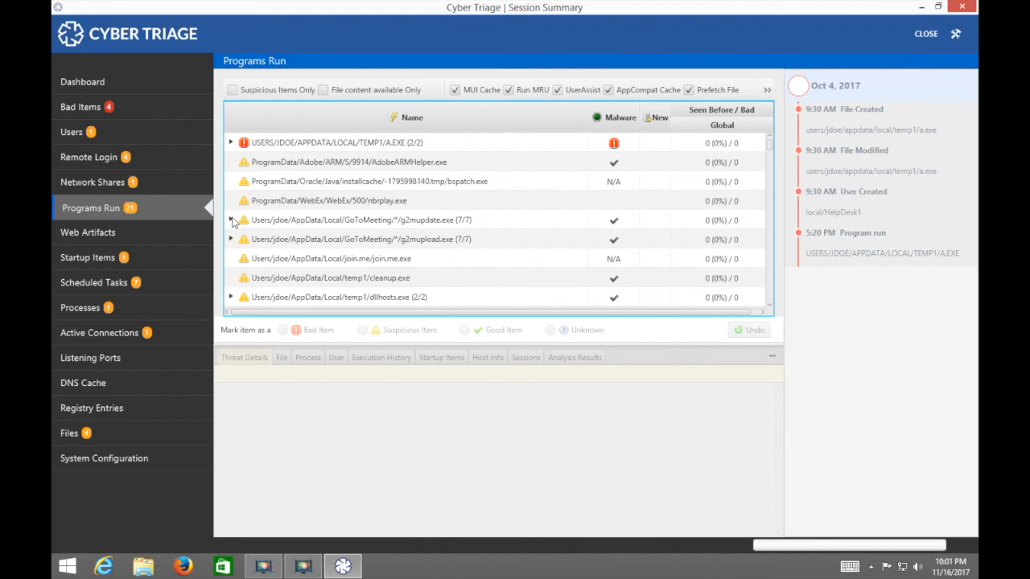
{"action": "left_click", "coordinate": [233, 219]}
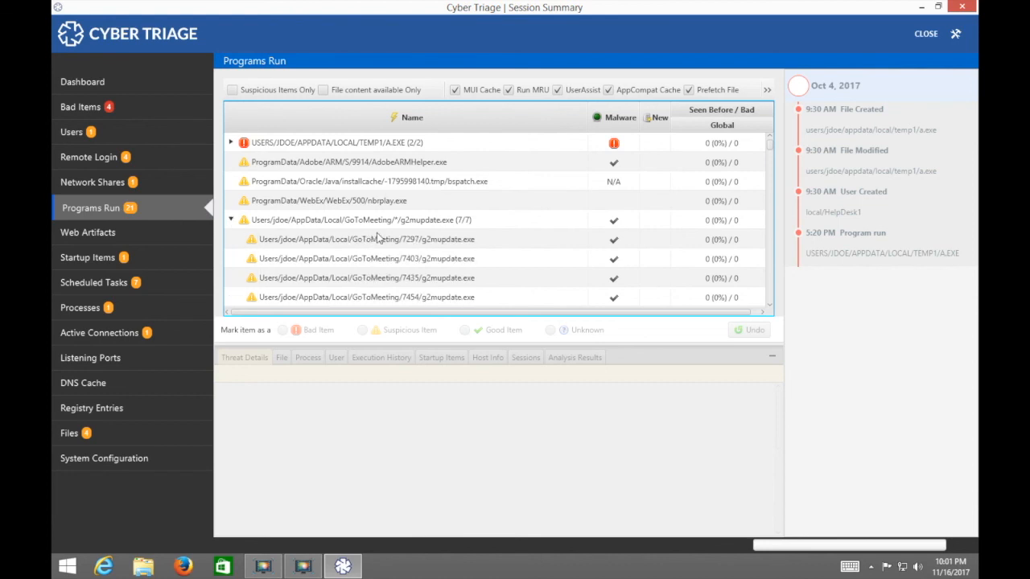
{"action": "left_click", "coordinate": [464, 330]}
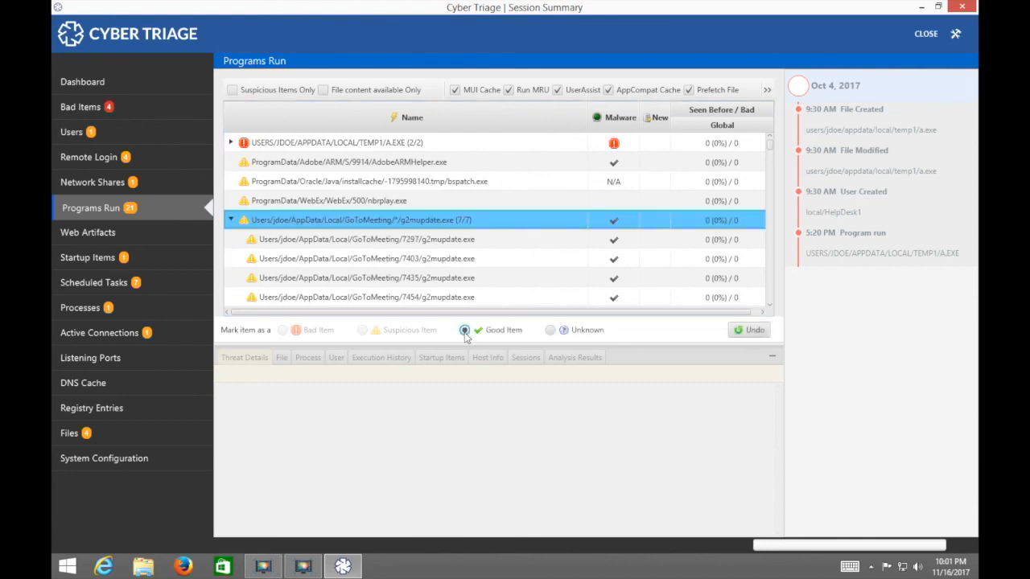
{"action": "left_click", "coordinate": [463, 330]}
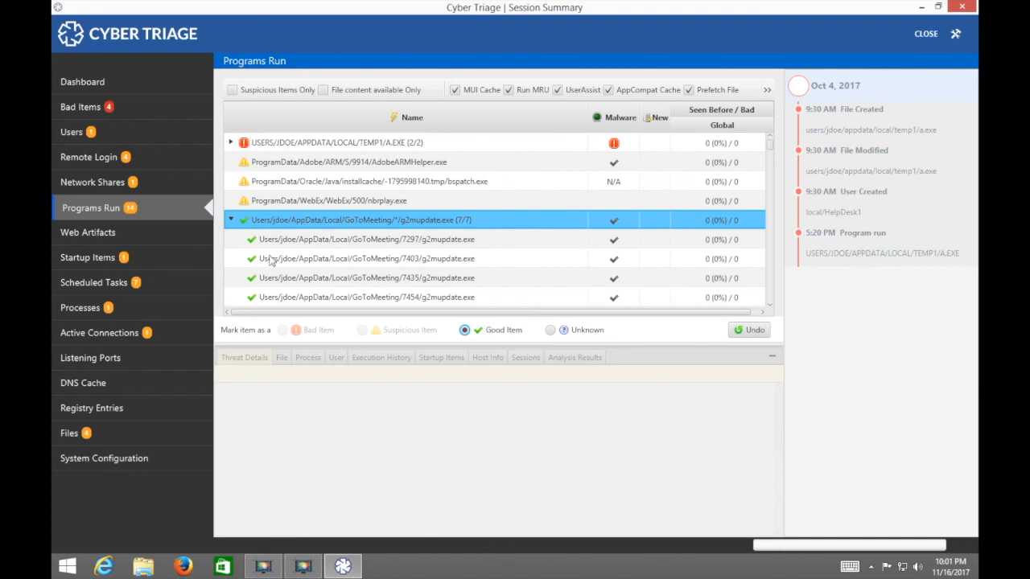
{"action": "mouse_move", "coordinate": [277, 254]}
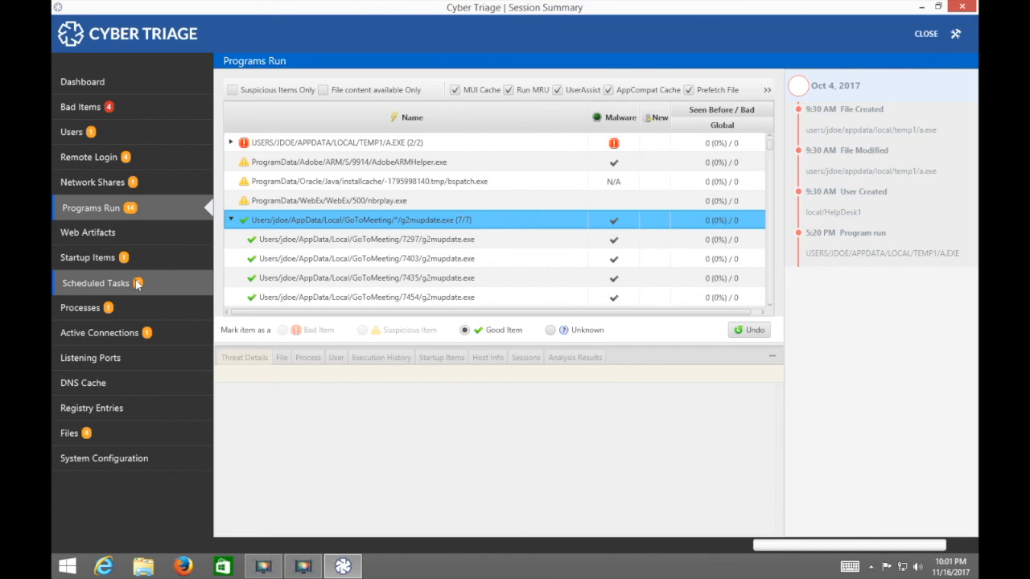
Generate host123's HTML report from the Dashboard into a selected folder
{"action": "left_click", "coordinate": [82, 82]}
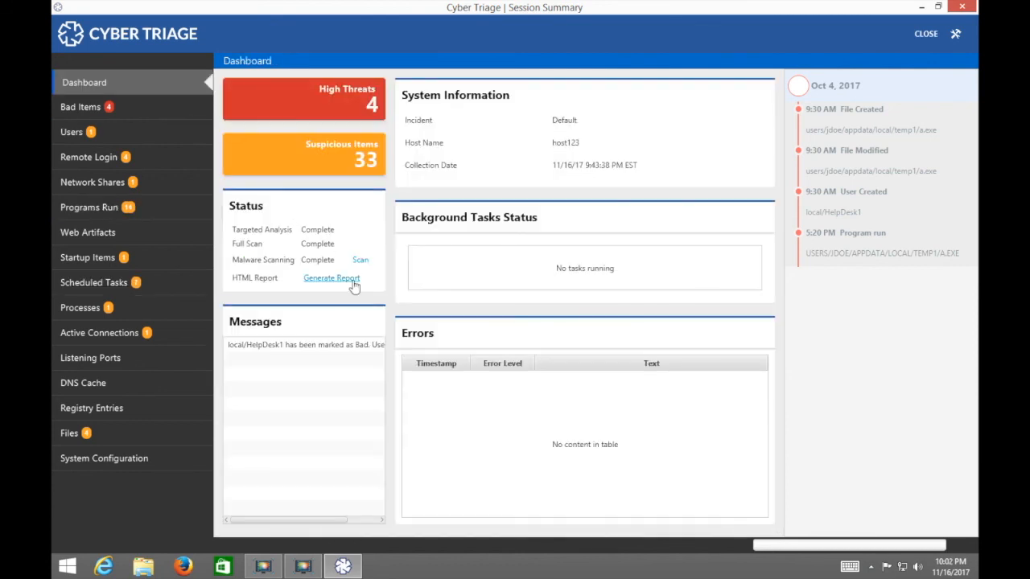
{"action": "left_click", "coordinate": [331, 277]}
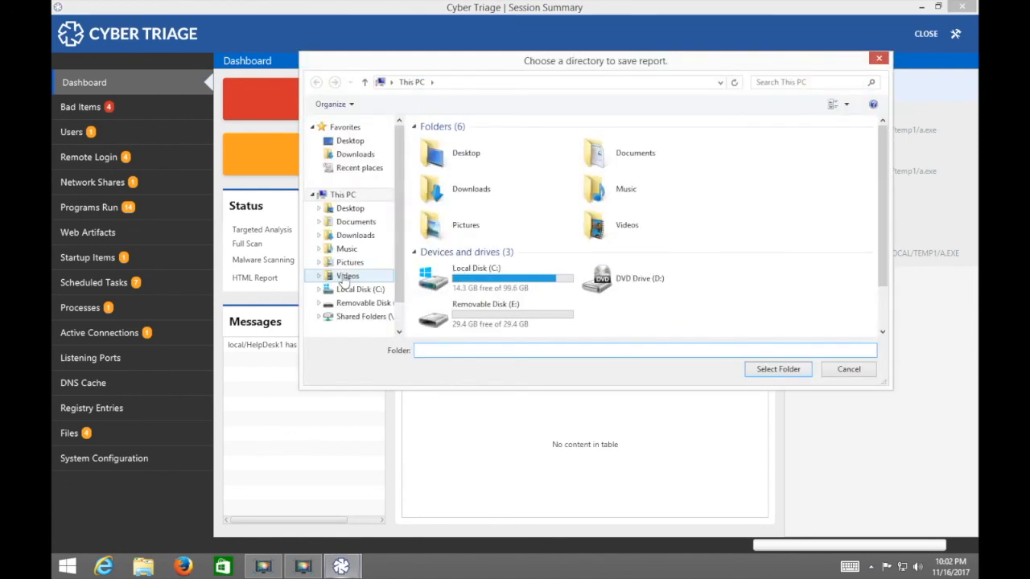
{"action": "left_click", "coordinate": [848, 369]}
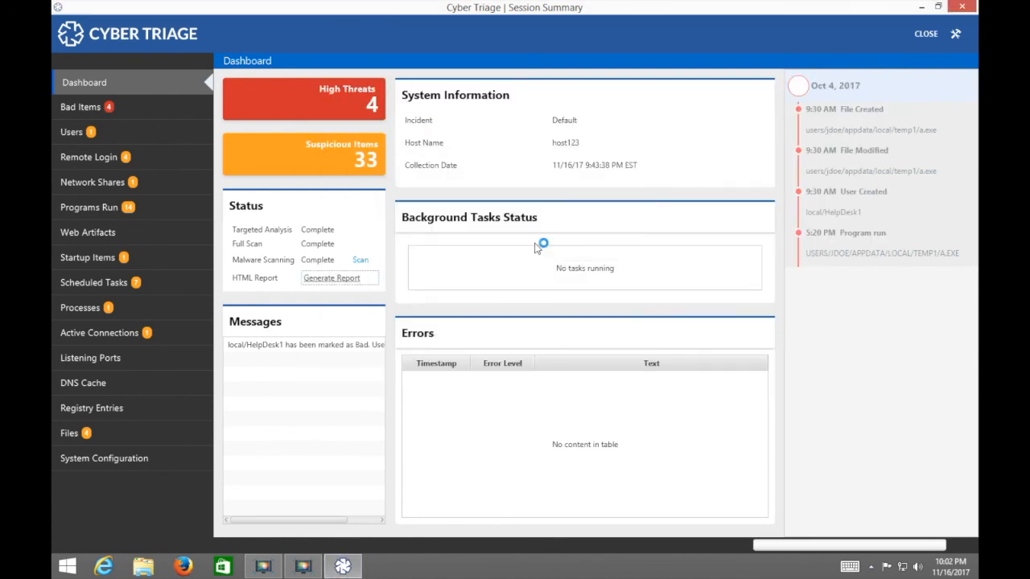
{"action": "left_click", "coordinate": [330, 276]}
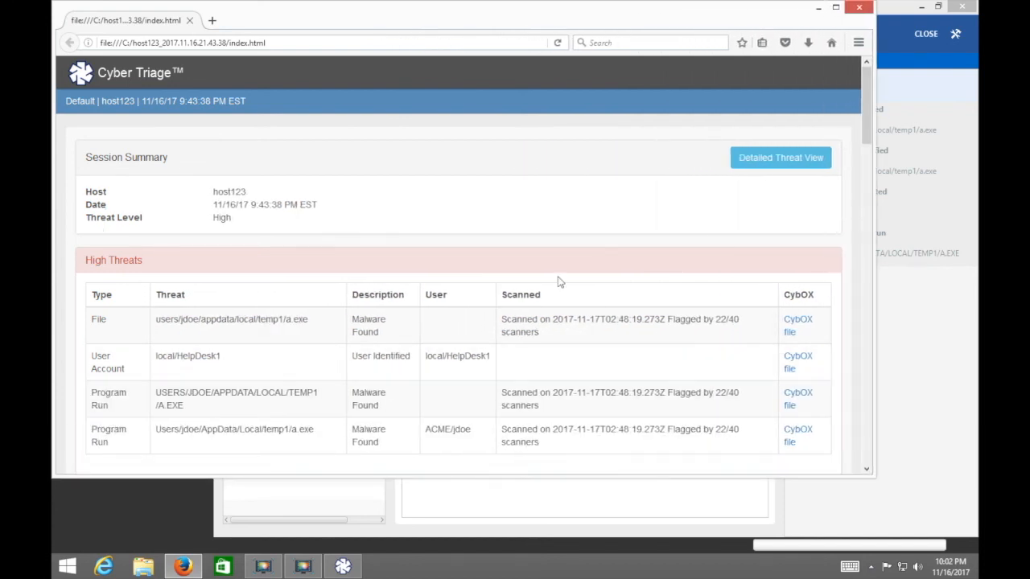
Scroll the report and switch it to the Detailed Threat View grouping high threats by type
{"action": "scroll", "scroll_direction": "down", "scroll_amount": 3}
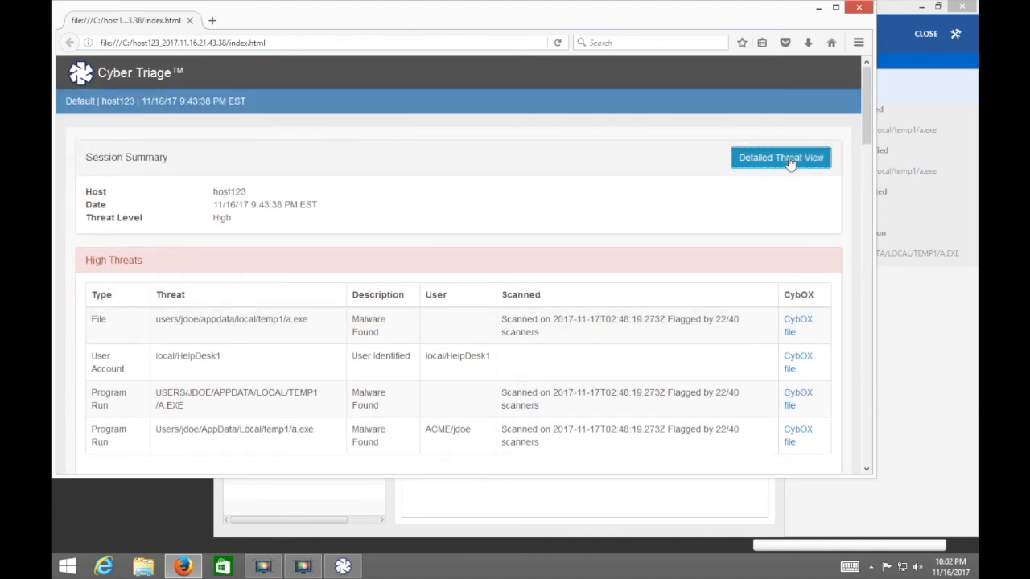
{"action": "left_click", "coordinate": [780, 157]}
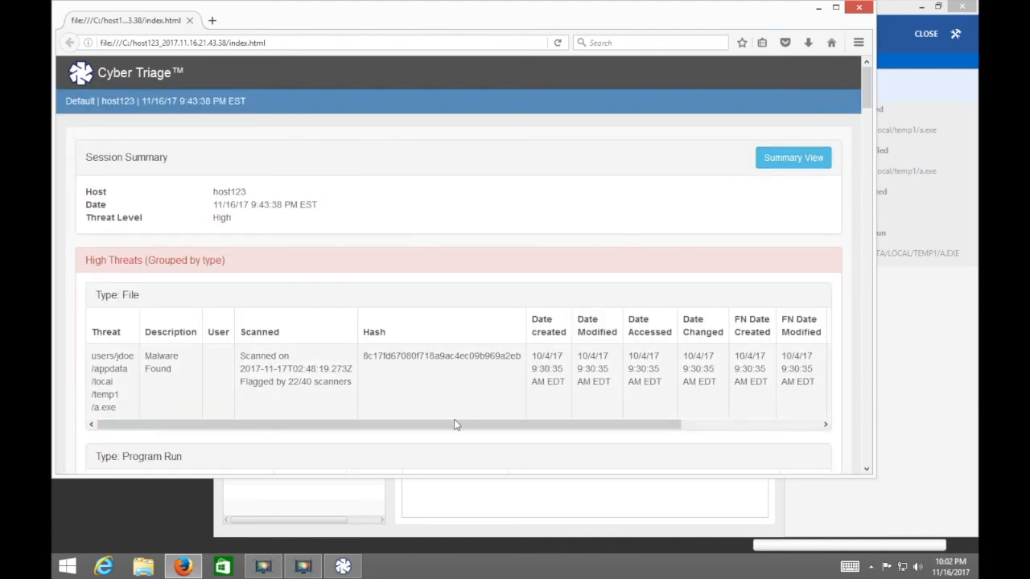